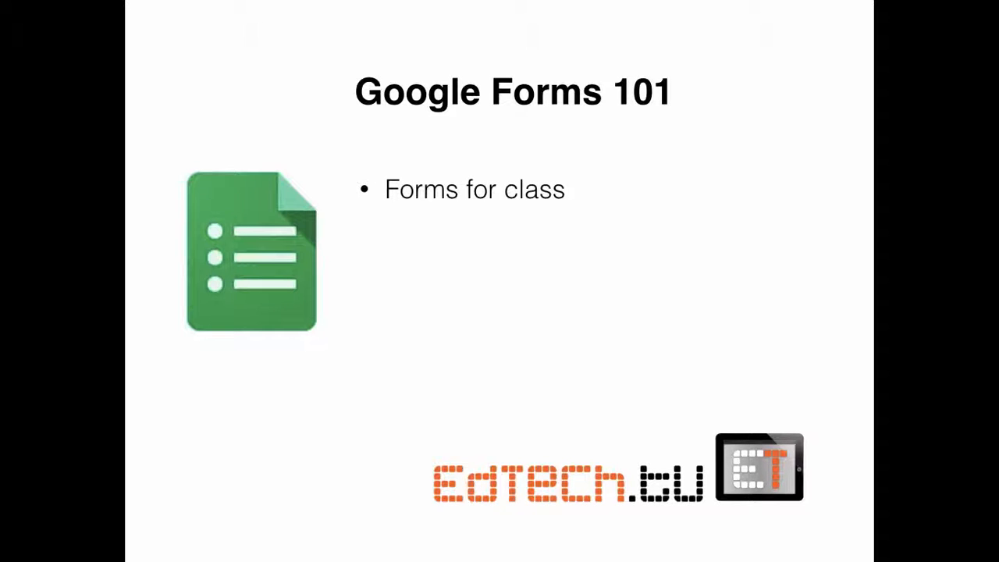
# Advance past the 'Google Forms 101: Forms for class' slide to the Gmail inbox.
pyautogui.press('right')
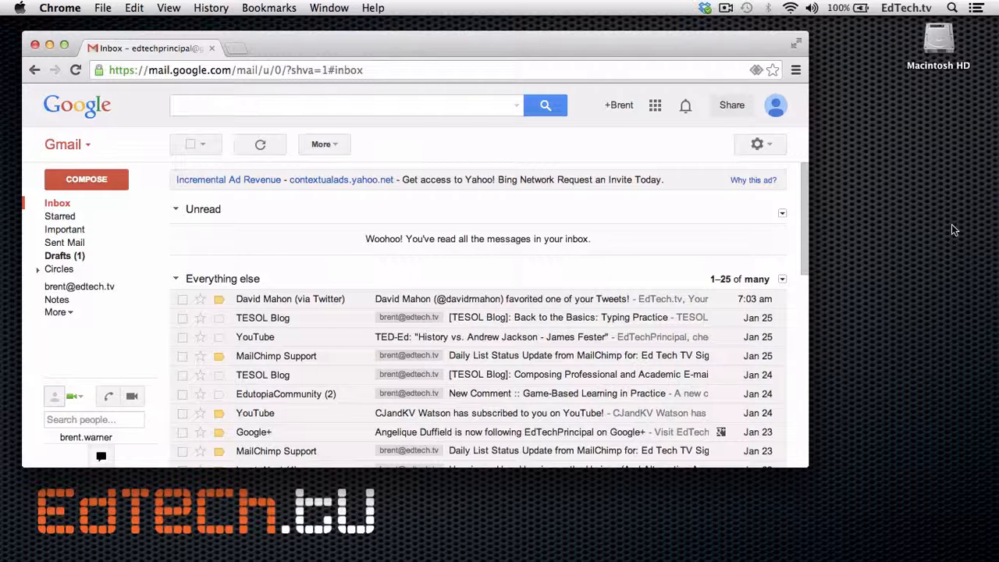
pyautogui.moveTo(655, 105)
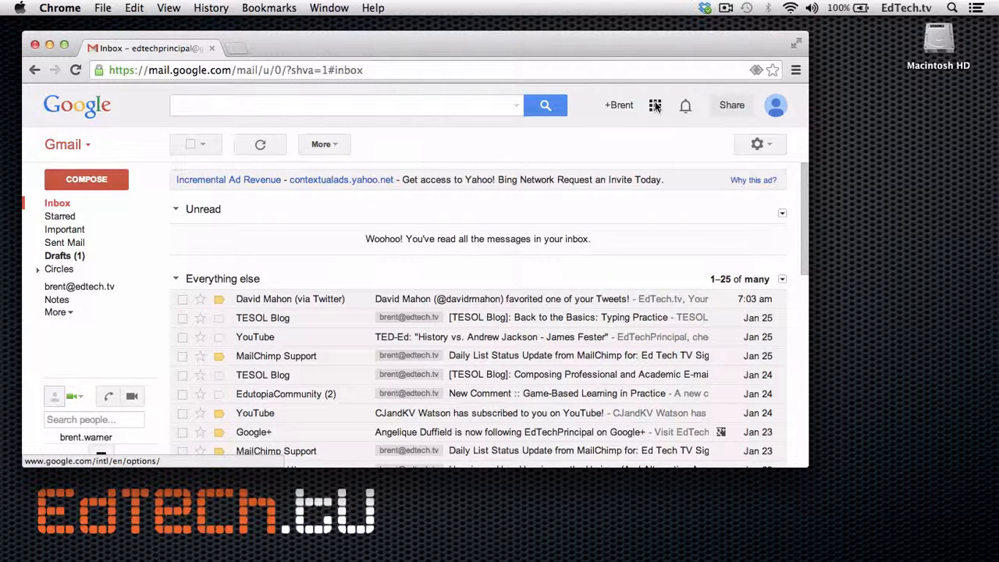
pyautogui.moveTo(654, 105)
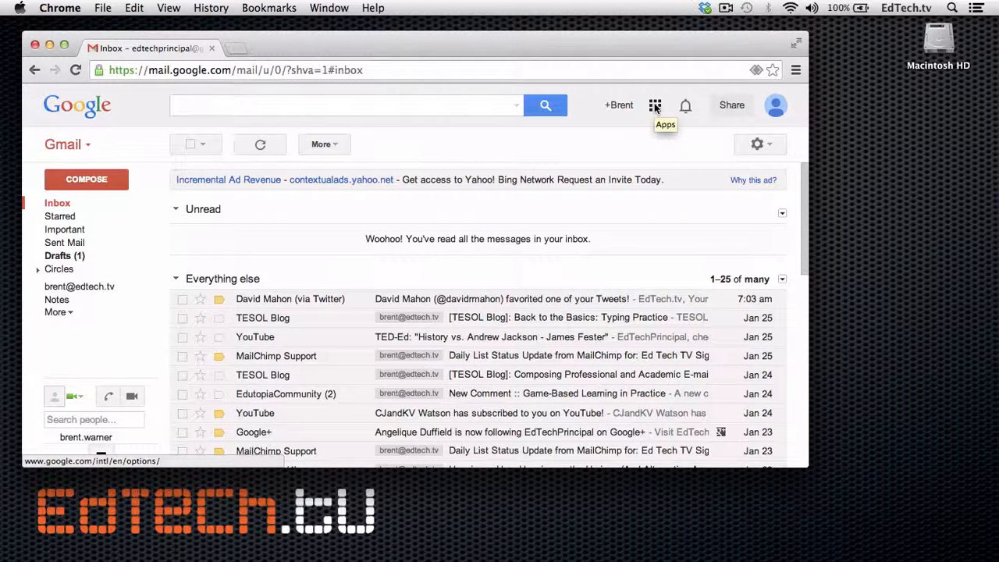
# Open Google Drive from Gmail's apps grid.
pyautogui.click(654, 104)
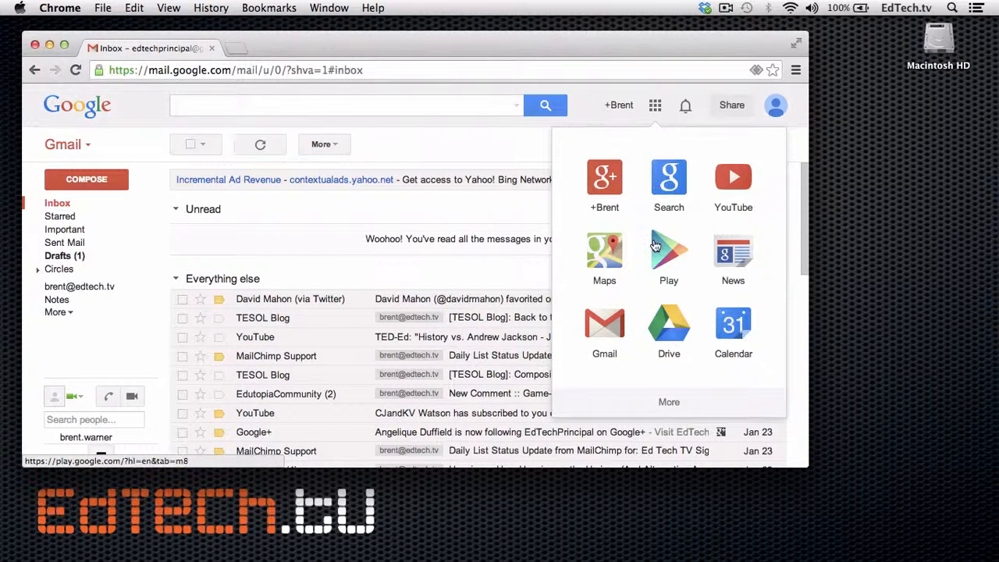
pyautogui.moveTo(663, 324)
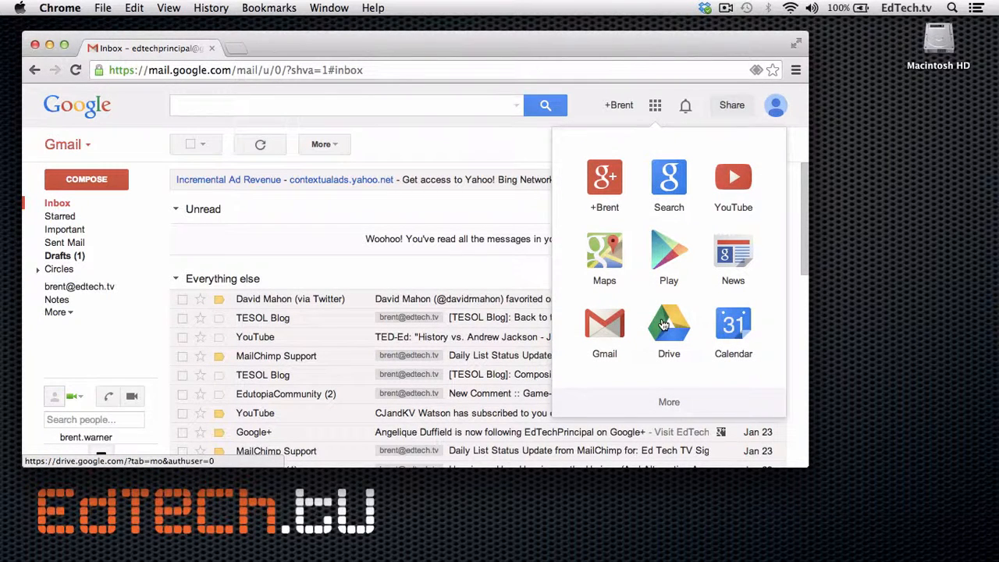
pyautogui.click(668, 323)
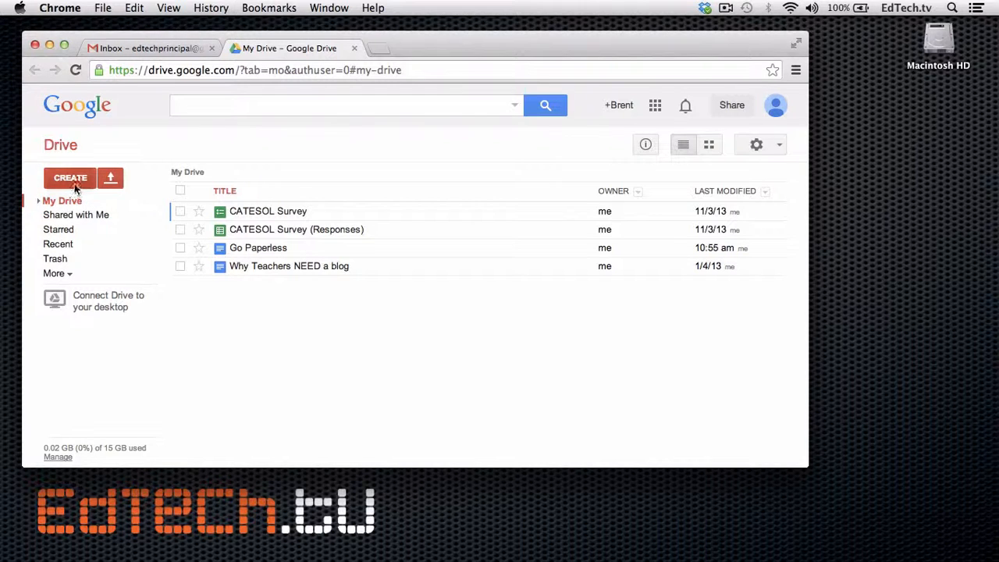
# Create a new Form from Drive's CREATE menu.
pyautogui.click(70, 178)
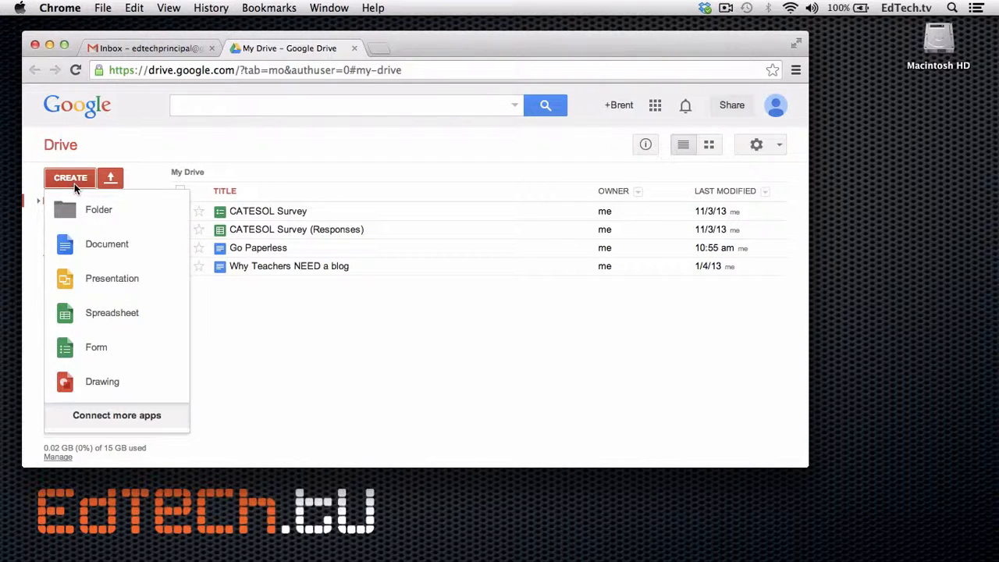
pyautogui.moveTo(95, 351)
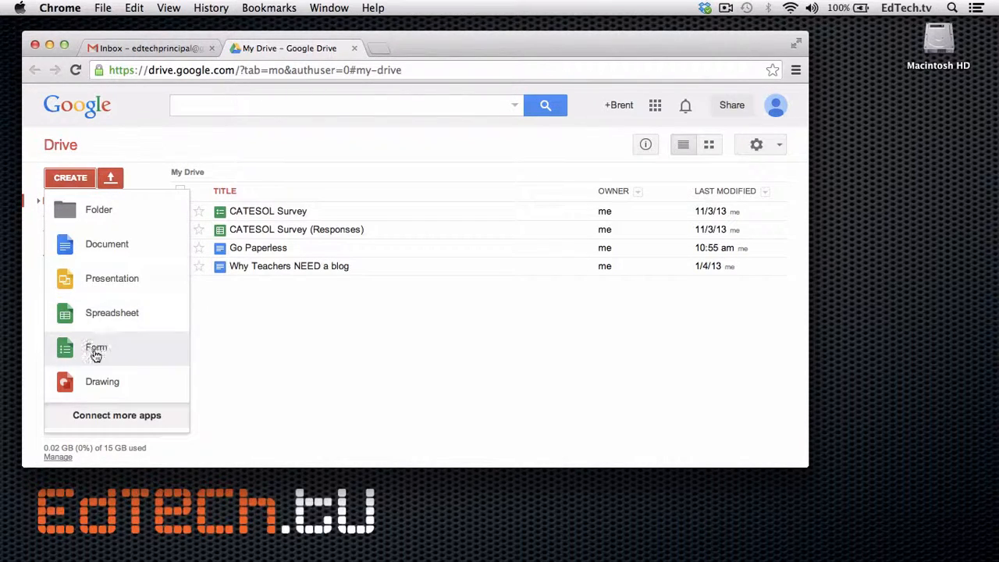
pyautogui.click(96, 348)
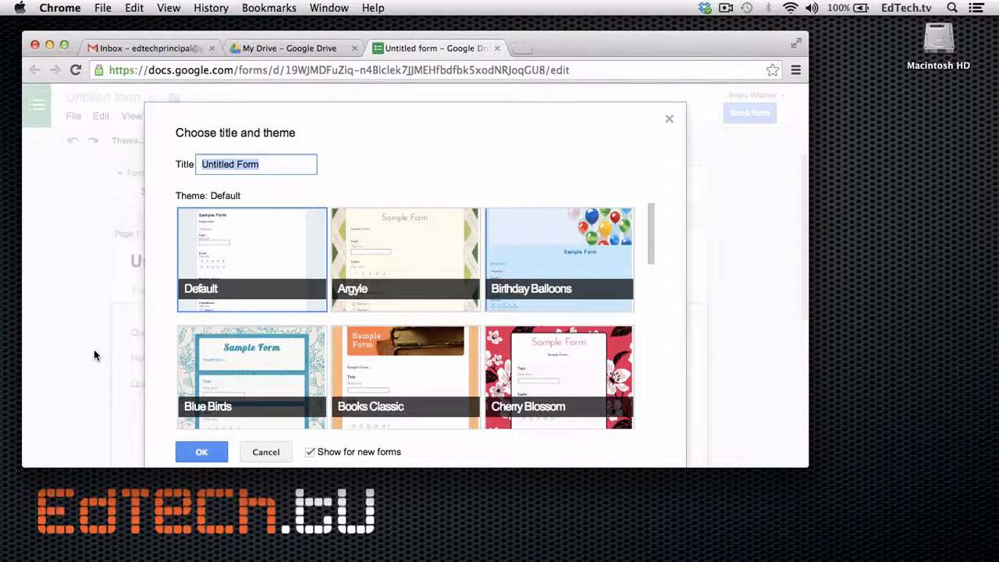
# Title the form 'EdTechTV Form' with the Notepaper theme and confirm.
pyautogui.write('EdTech')
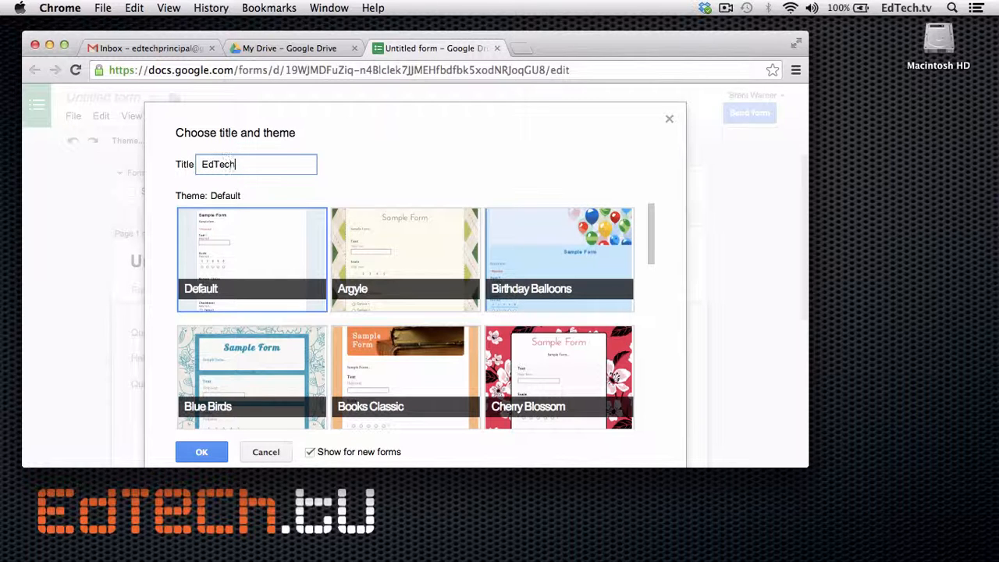
pyautogui.write('TV F')
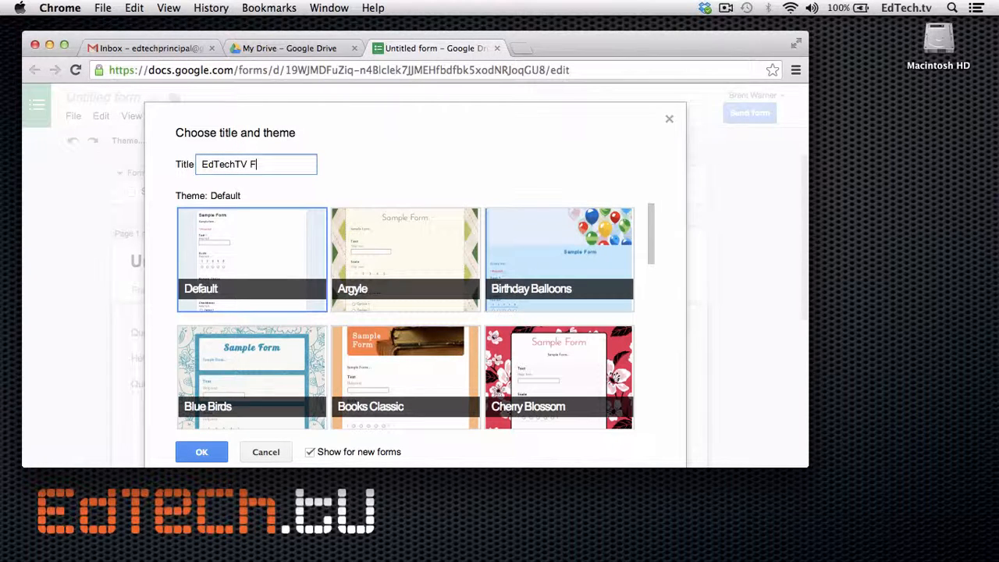
pyautogui.write('orm')
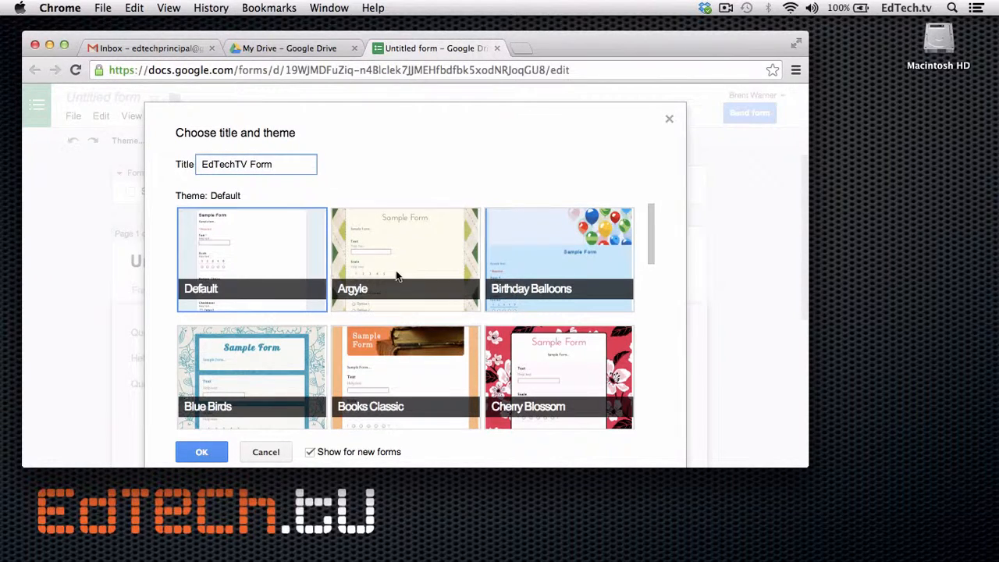
pyautogui.scroll(-3)
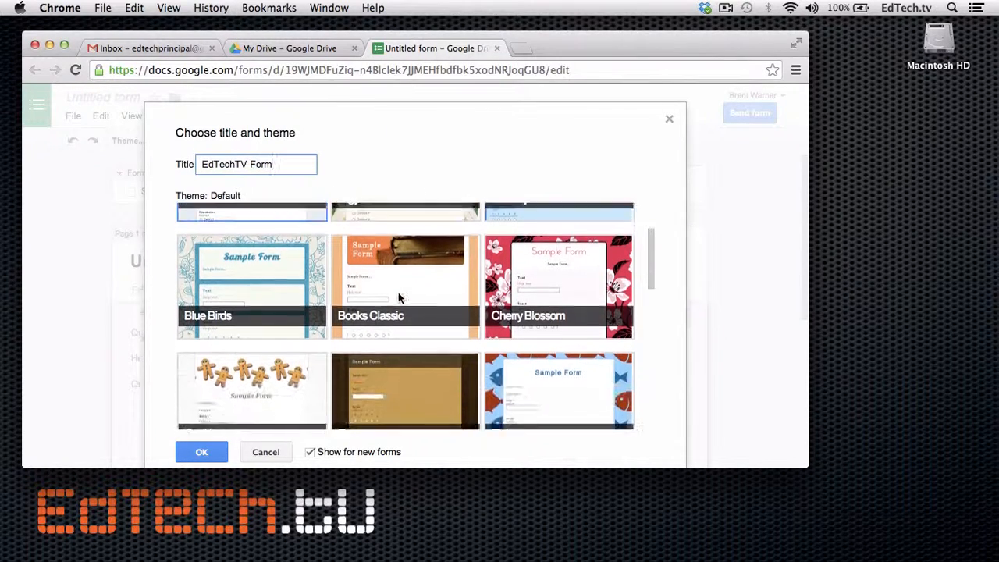
pyautogui.scroll(-3)
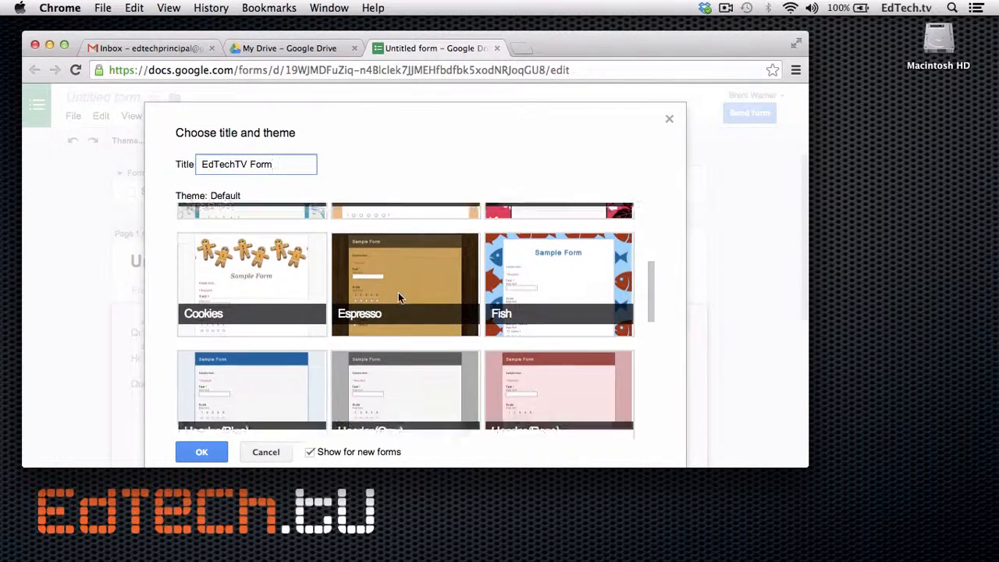
pyautogui.scroll(-3)
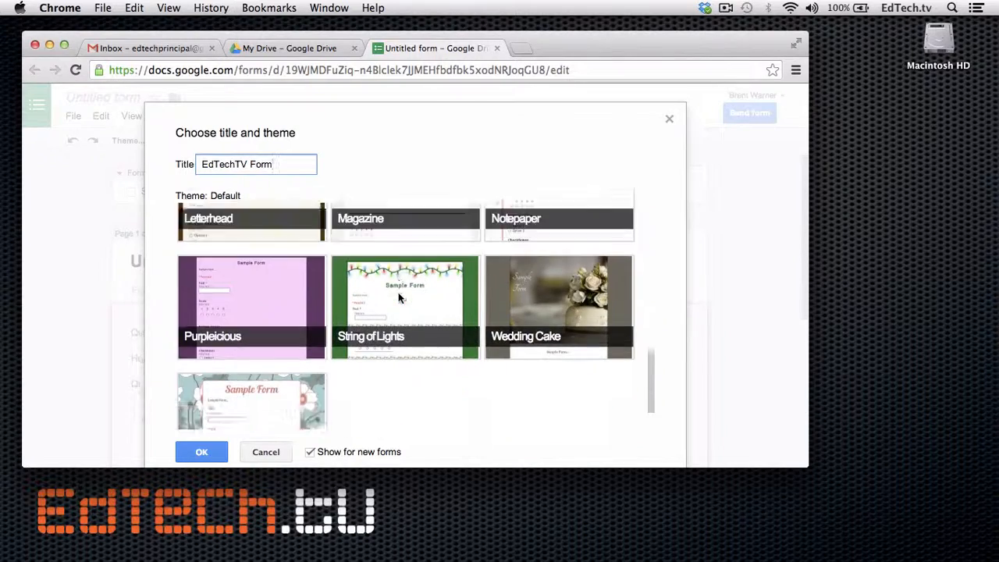
pyautogui.scroll(-3)
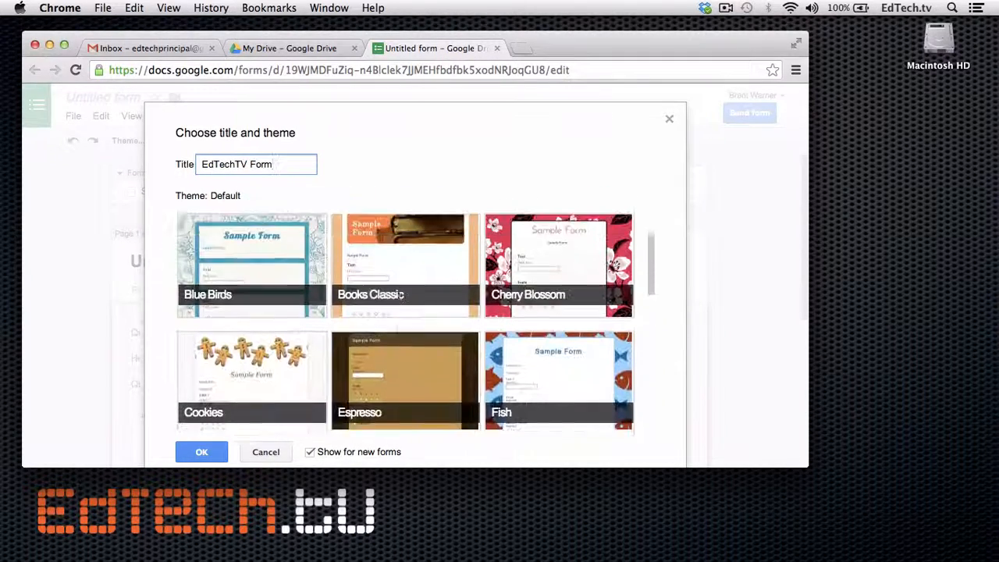
pyautogui.scroll(3)
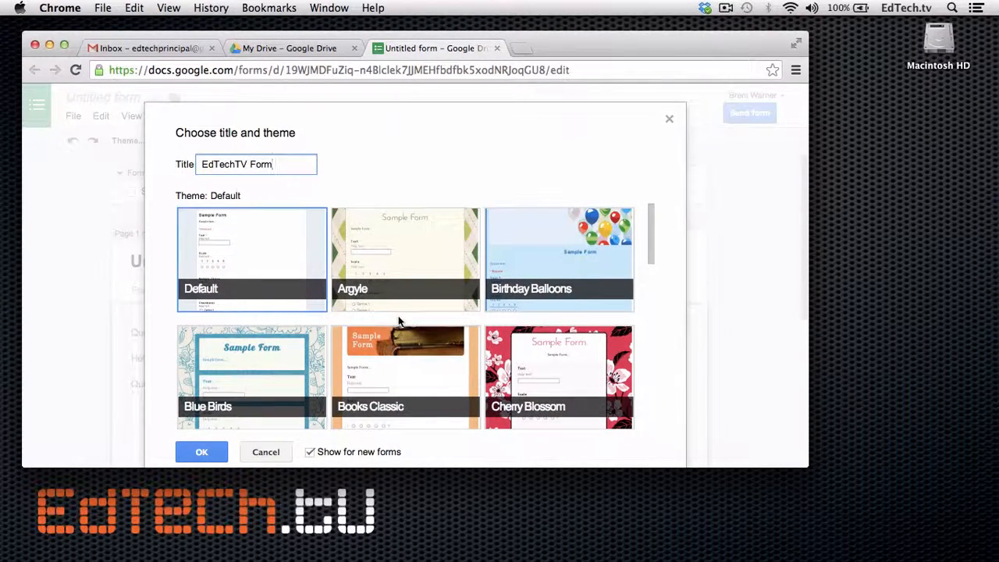
pyautogui.scroll(-3)
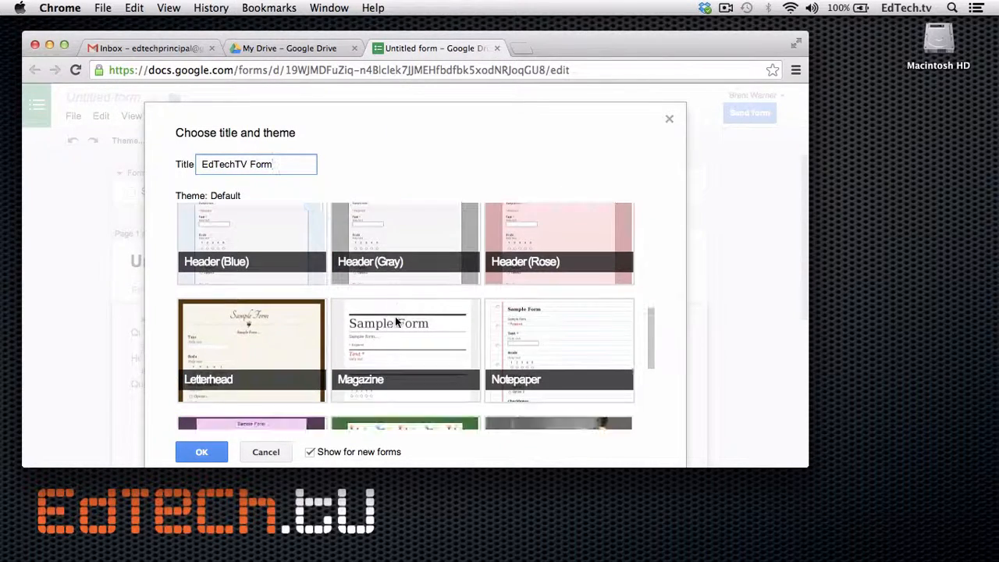
pyautogui.scroll(-3)
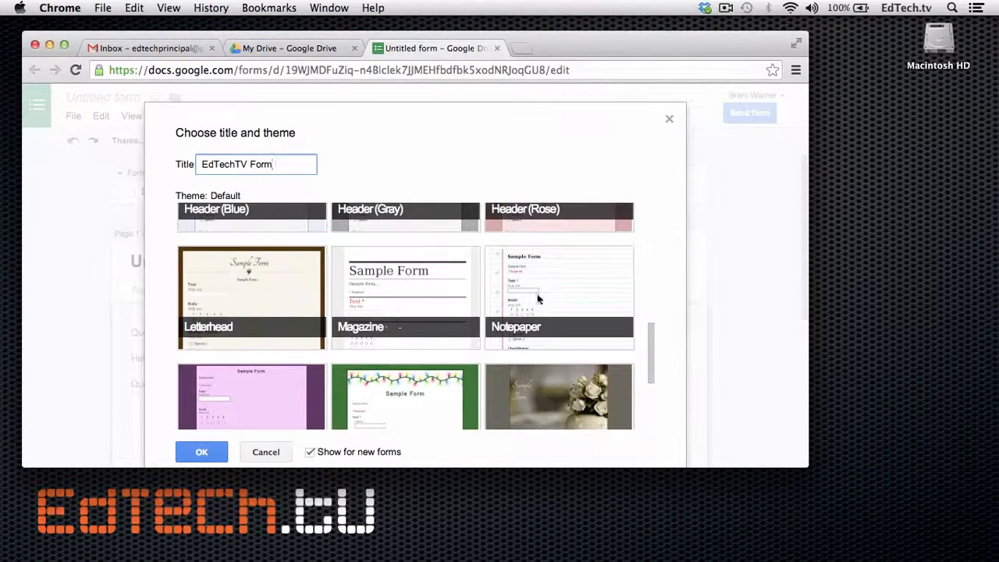
pyautogui.click(559, 293)
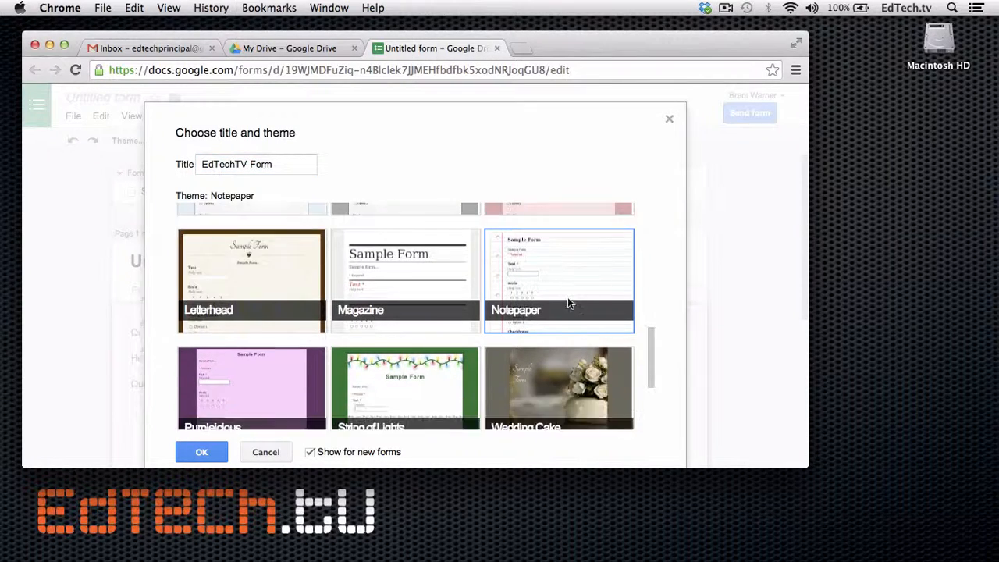
pyautogui.click(202, 452)
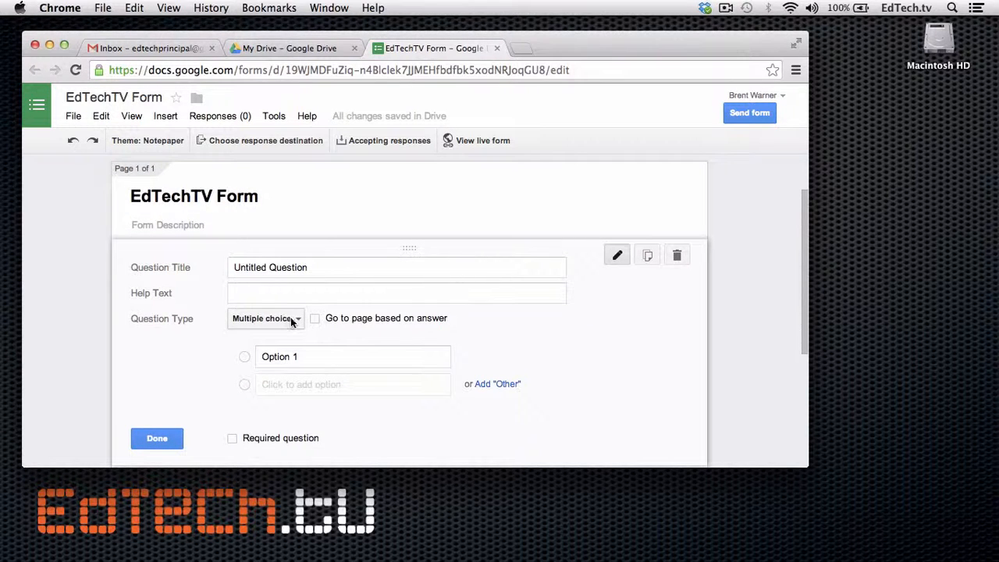
# Title the first question 'First Name', keep it as Text, and mark it required.
pyautogui.click(266, 318)
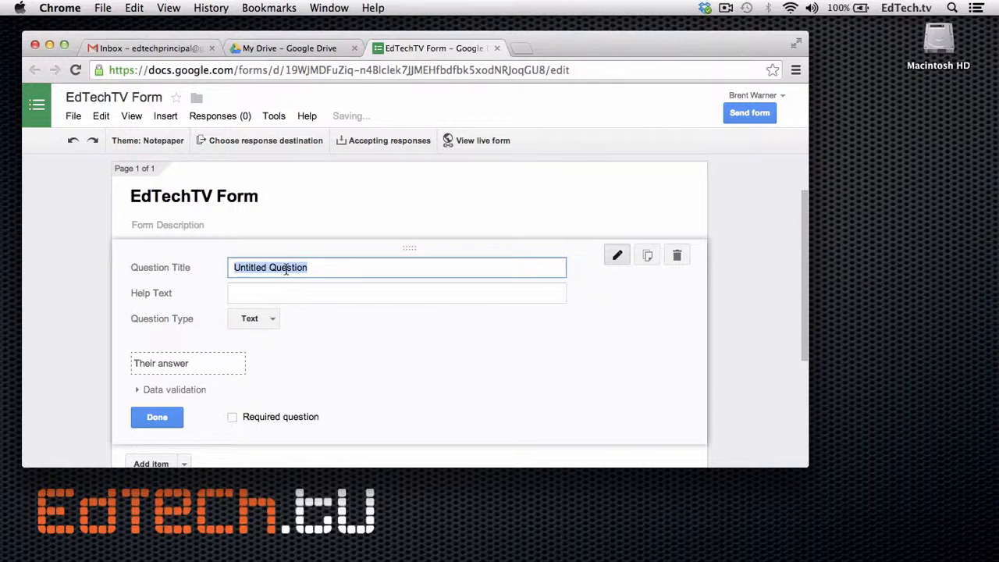
pyautogui.write('First Name')
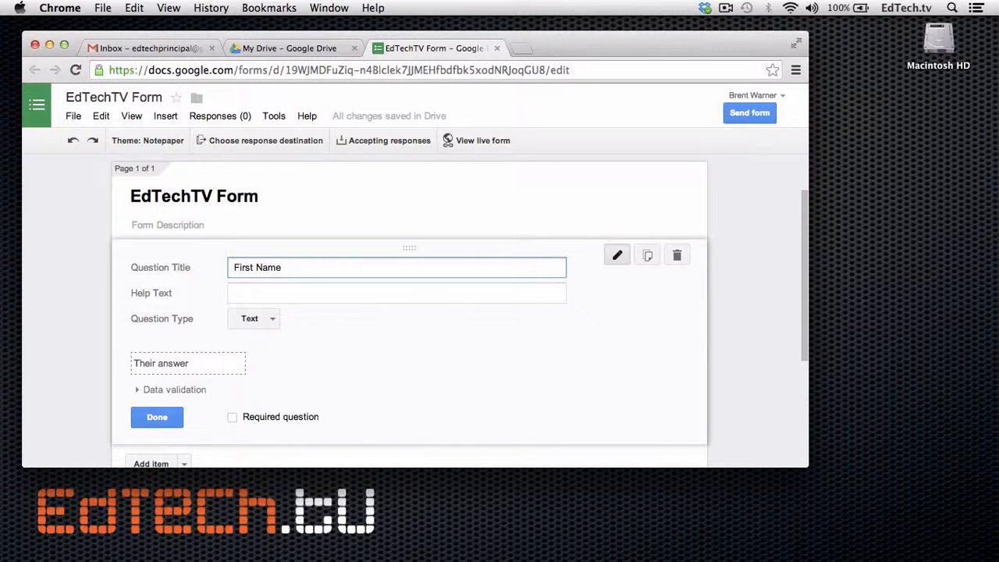
pyautogui.click(397, 293)
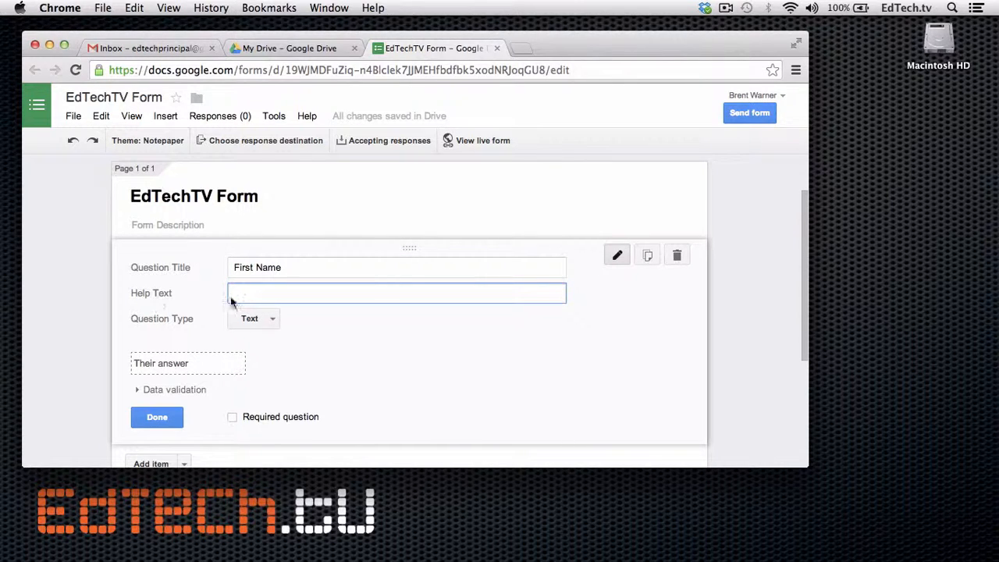
pyautogui.moveTo(276, 326)
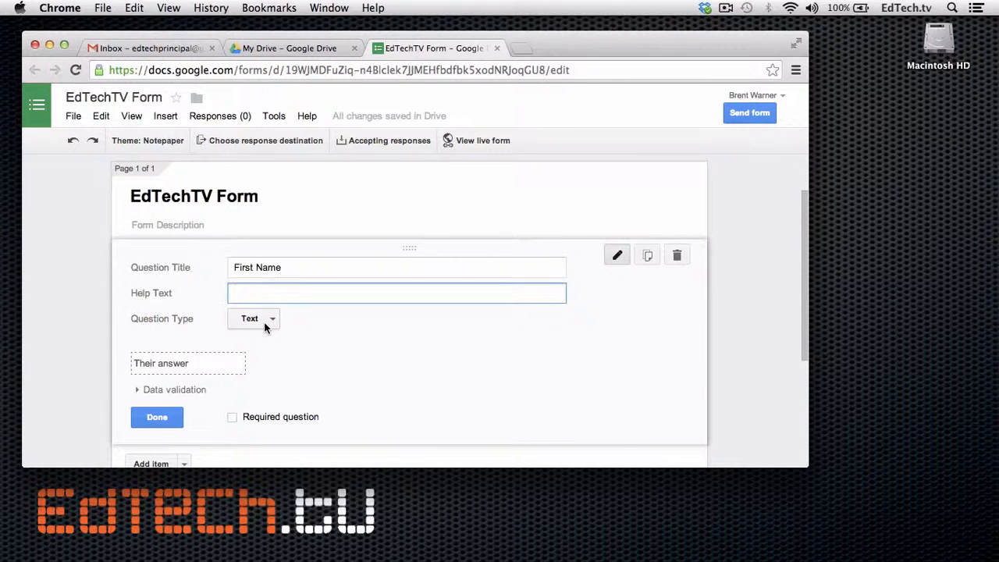
pyautogui.click(253, 318)
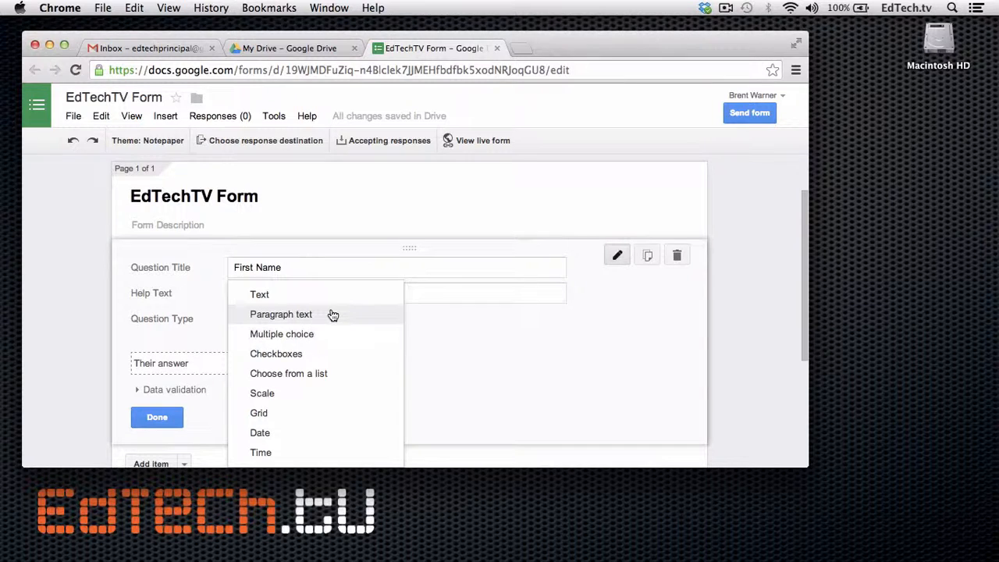
pyautogui.moveTo(324, 316)
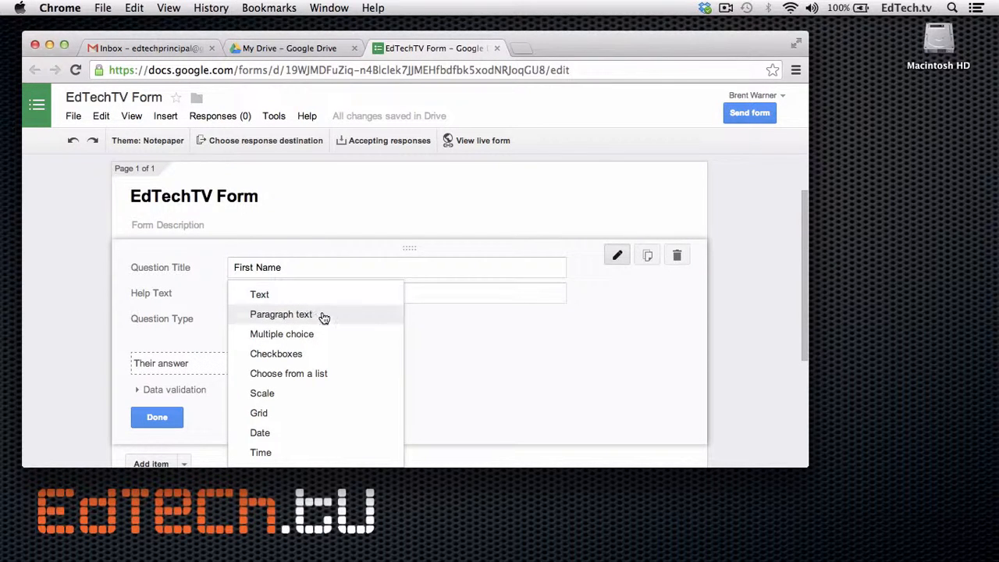
pyautogui.moveTo(323, 359)
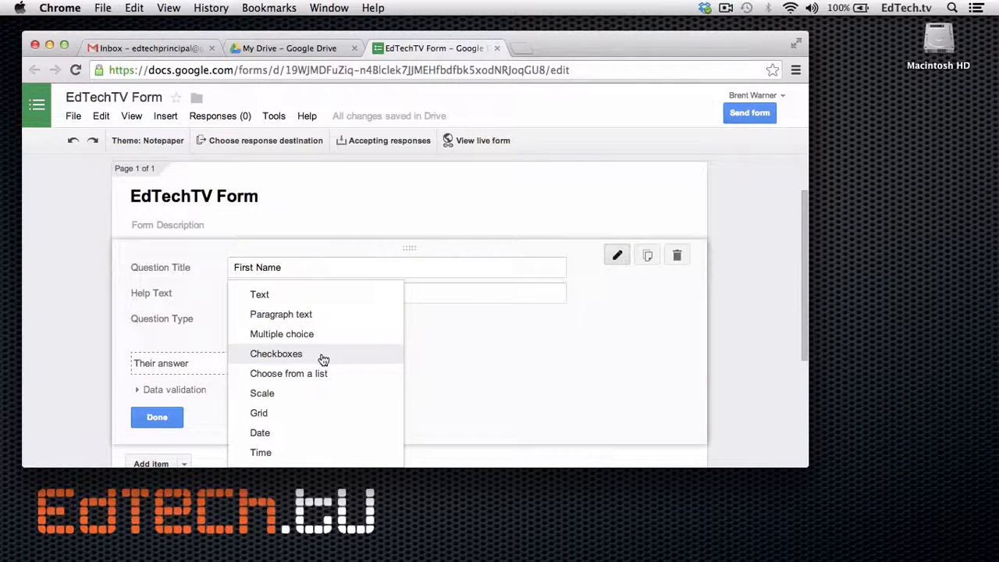
pyautogui.moveTo(338, 321)
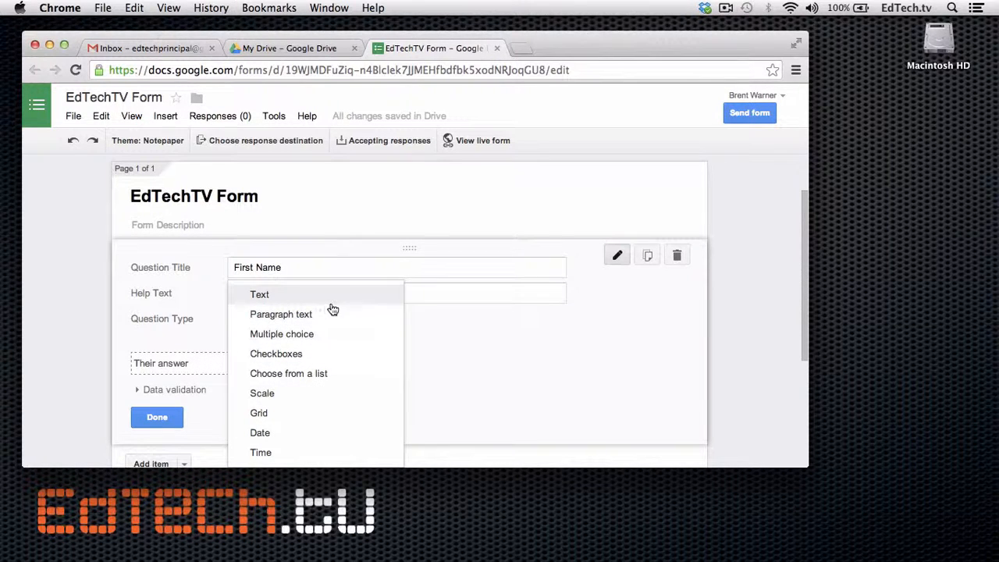
pyautogui.moveTo(428, 317)
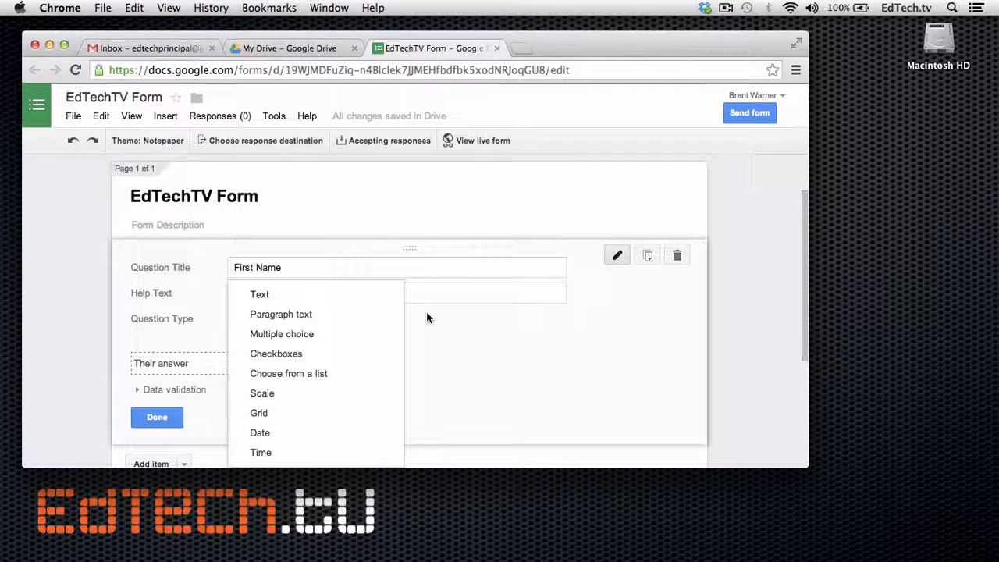
pyautogui.click(259, 294)
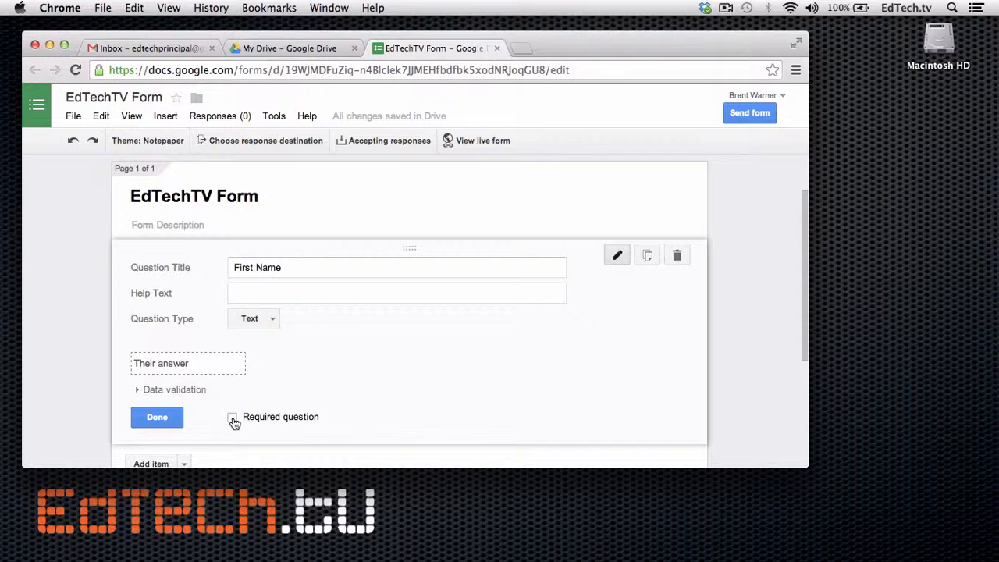
pyautogui.click(232, 417)
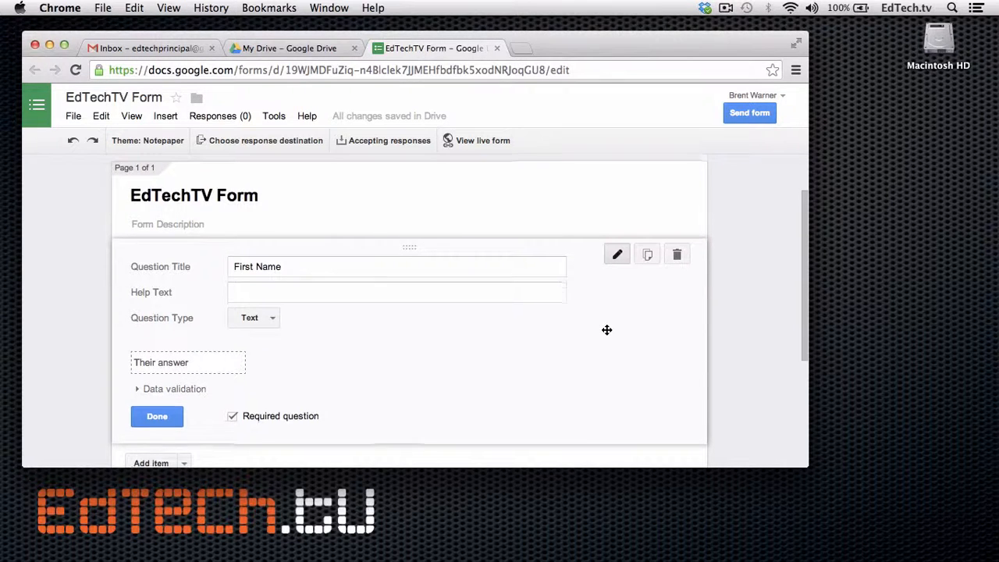
pyautogui.scroll(-3)
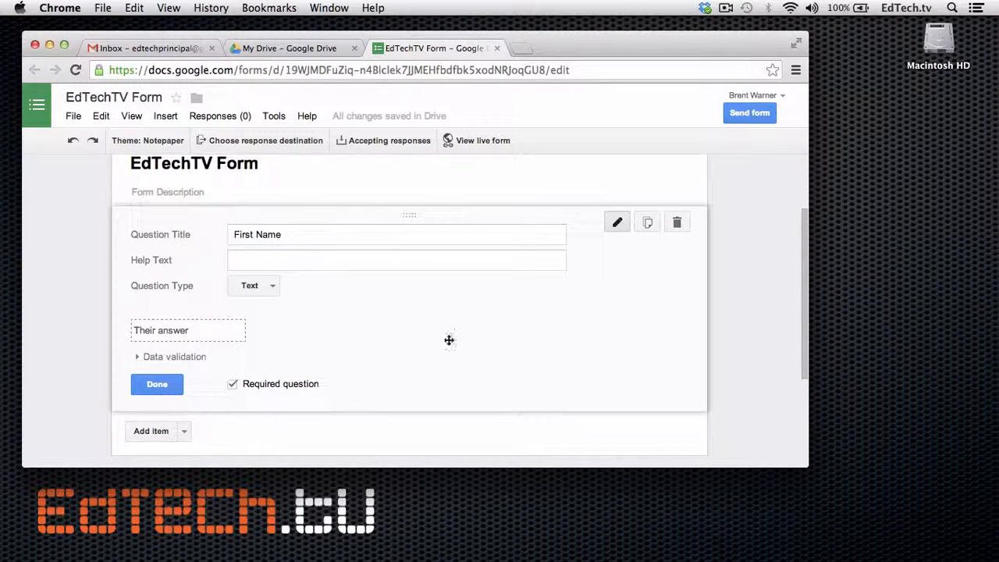
pyautogui.moveTo(615, 295)
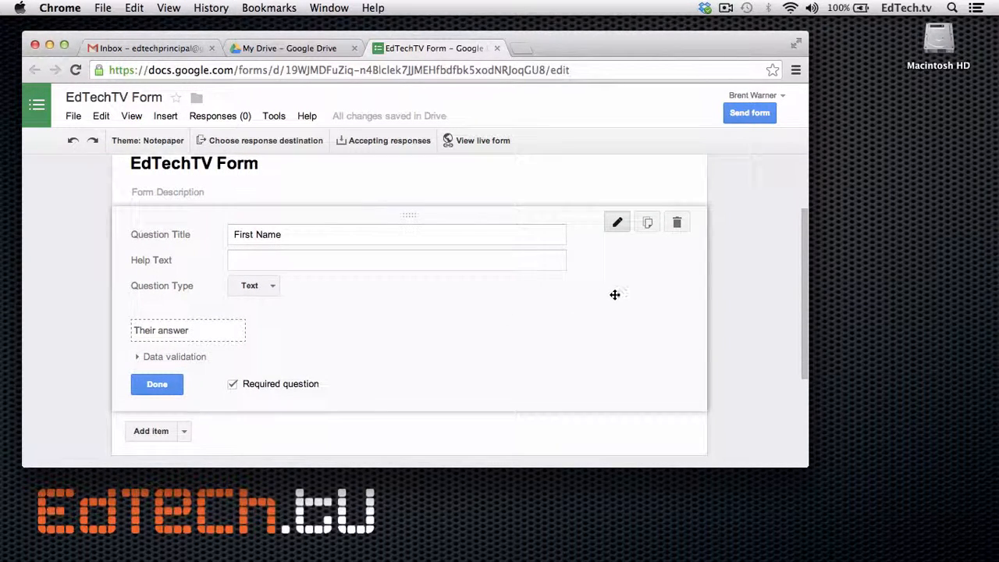
pyautogui.scroll(-3)
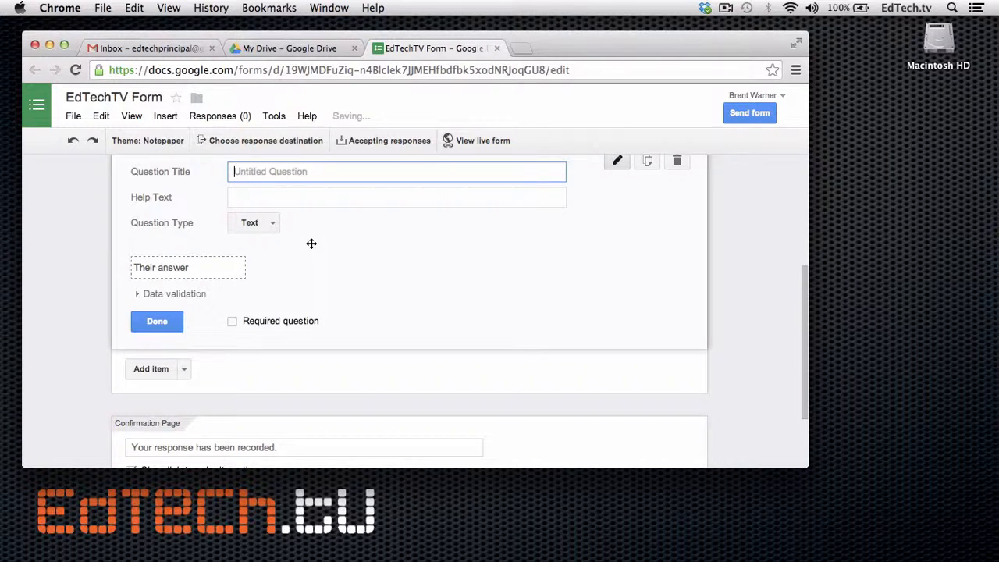
# Title the next question 'Last Name', mark it required, and add another question.
pyautogui.write('Last Name')
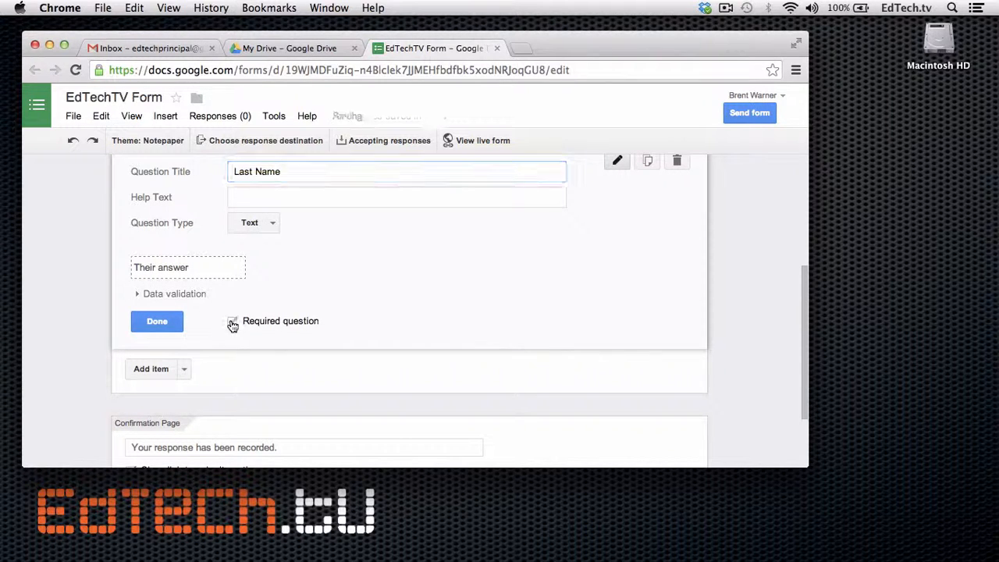
pyautogui.click(232, 321)
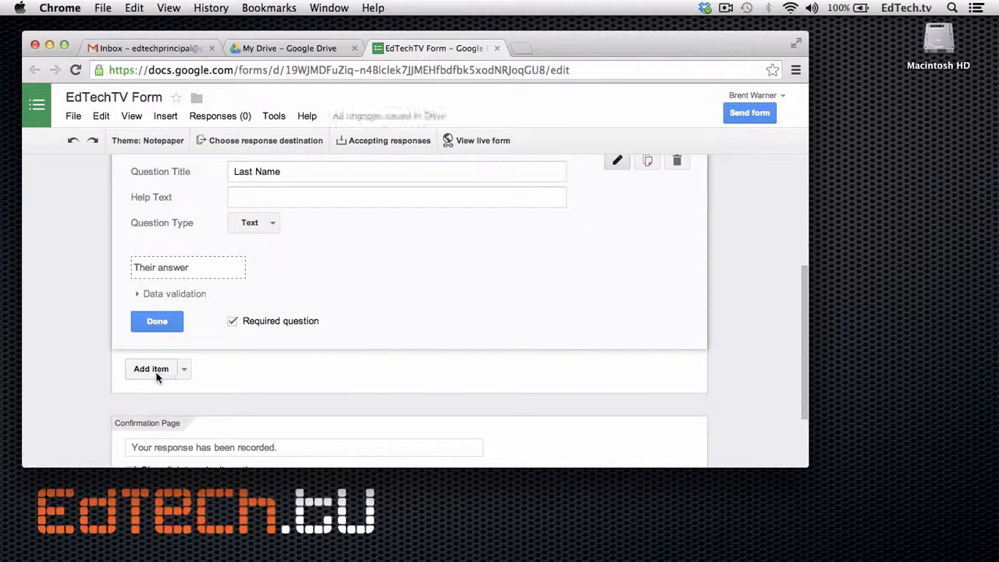
pyautogui.click(150, 369)
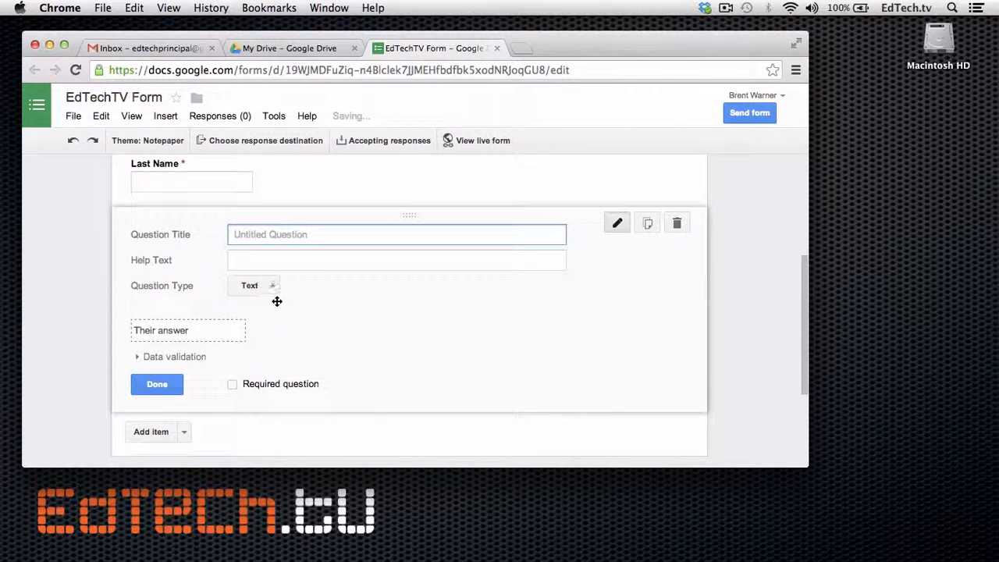
pyautogui.click(254, 285)
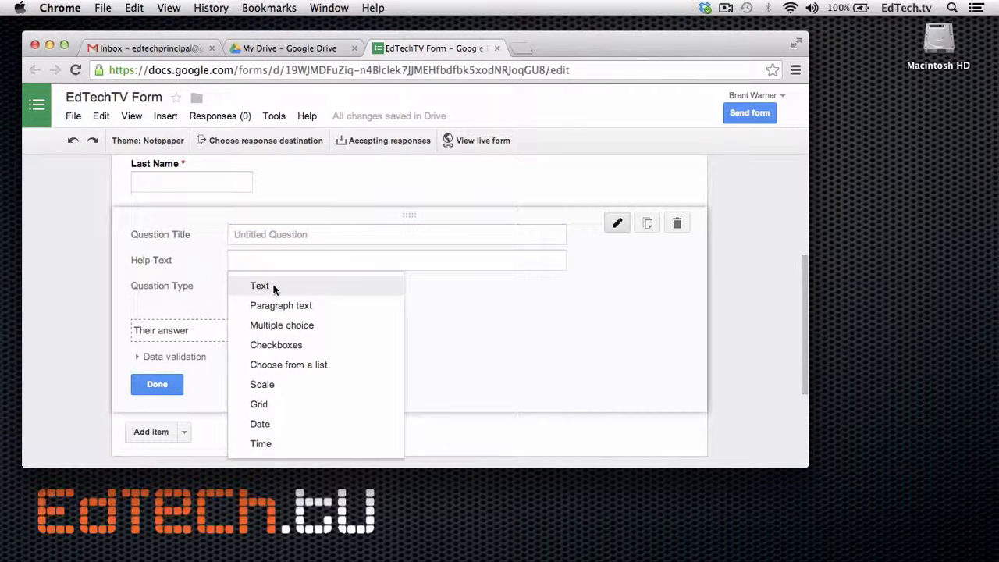
pyautogui.moveTo(276, 336)
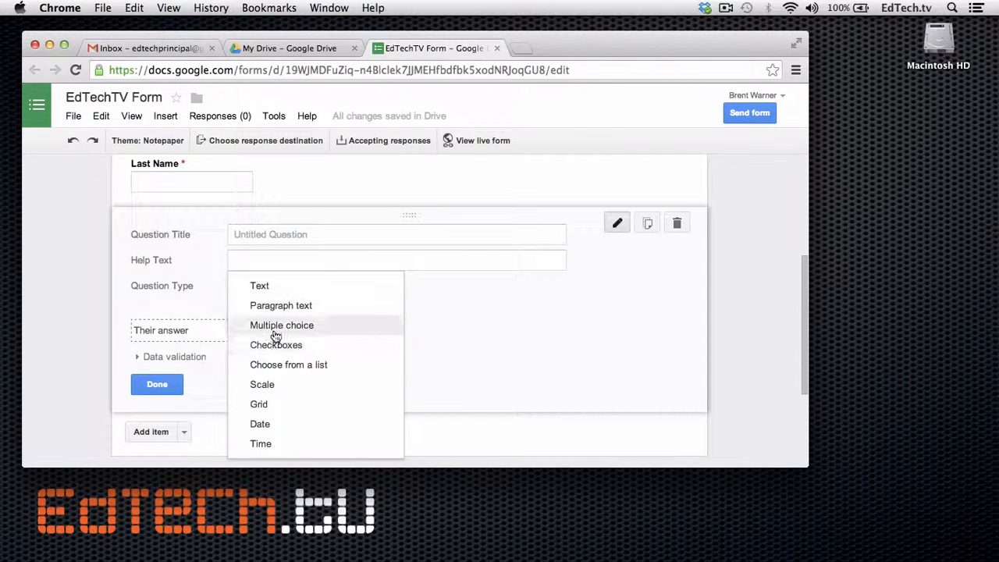
# Make the new question multiple choice titled 'What period are you in my class?'.
pyautogui.click(281, 325)
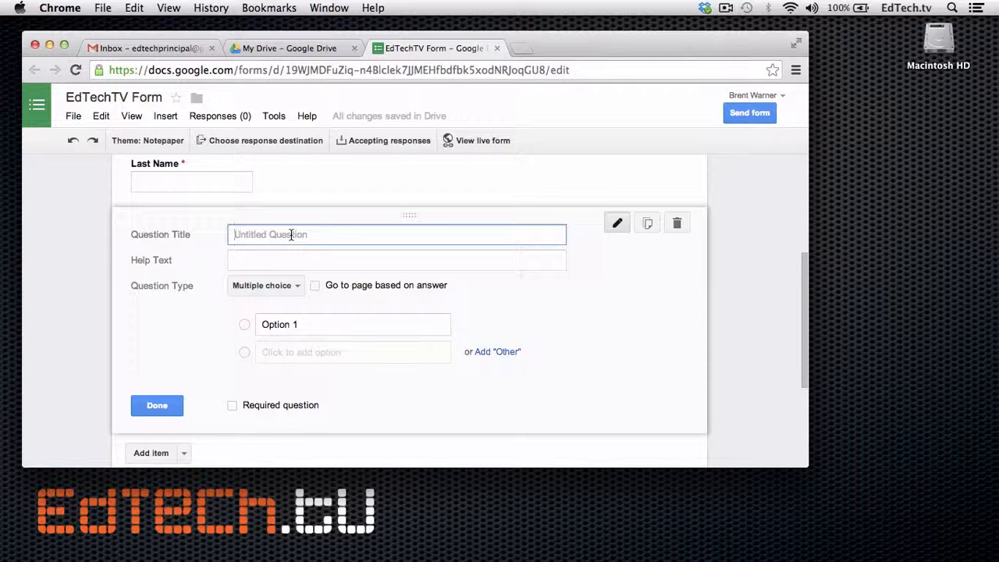
pyautogui.write('What')
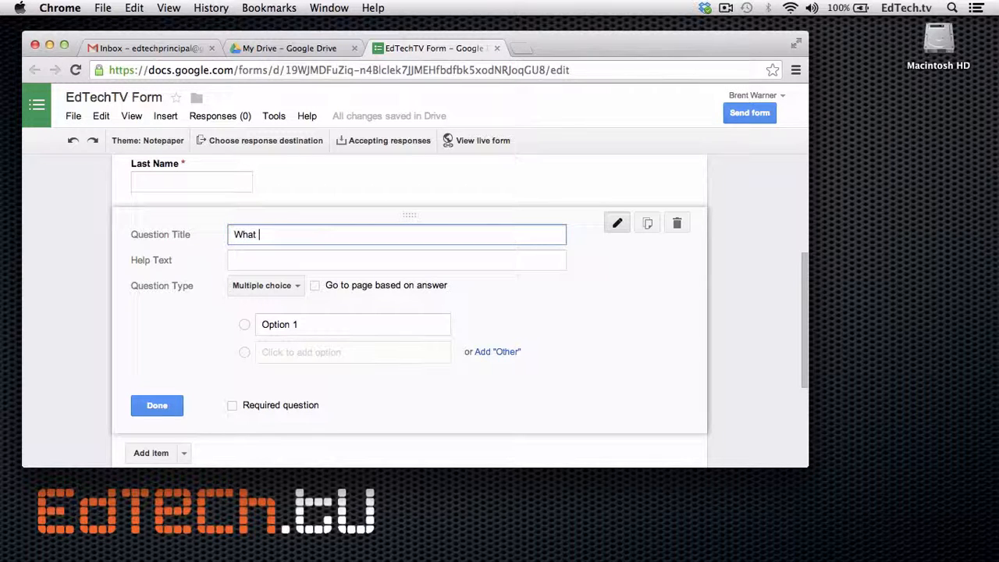
pyautogui.write('period')
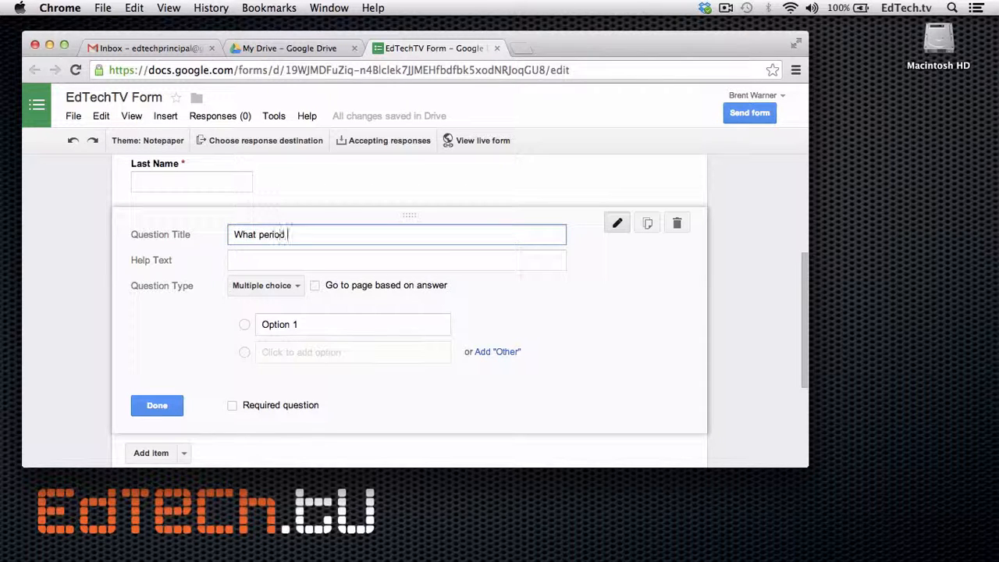
pyautogui.write('are you in')
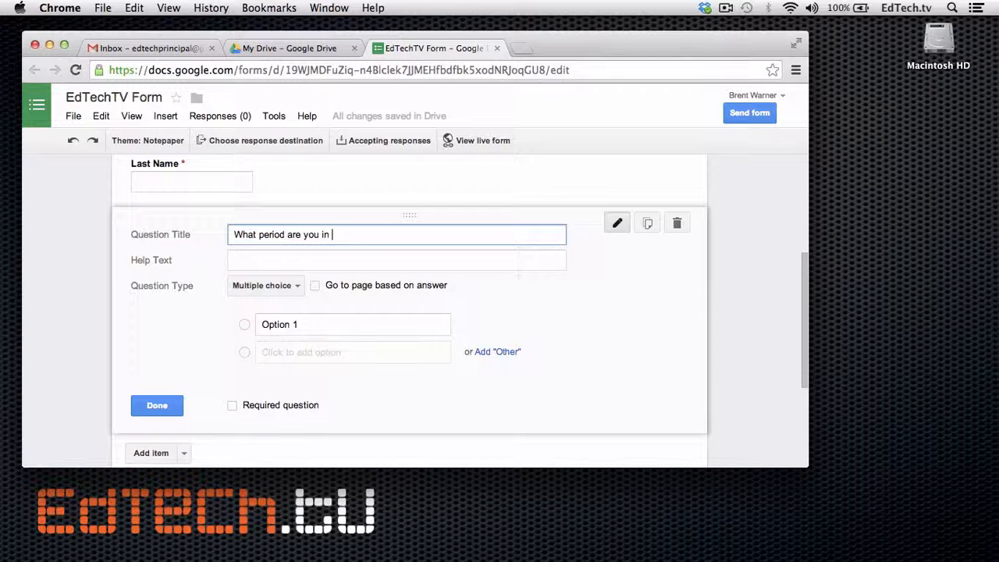
pyautogui.write('my class?')
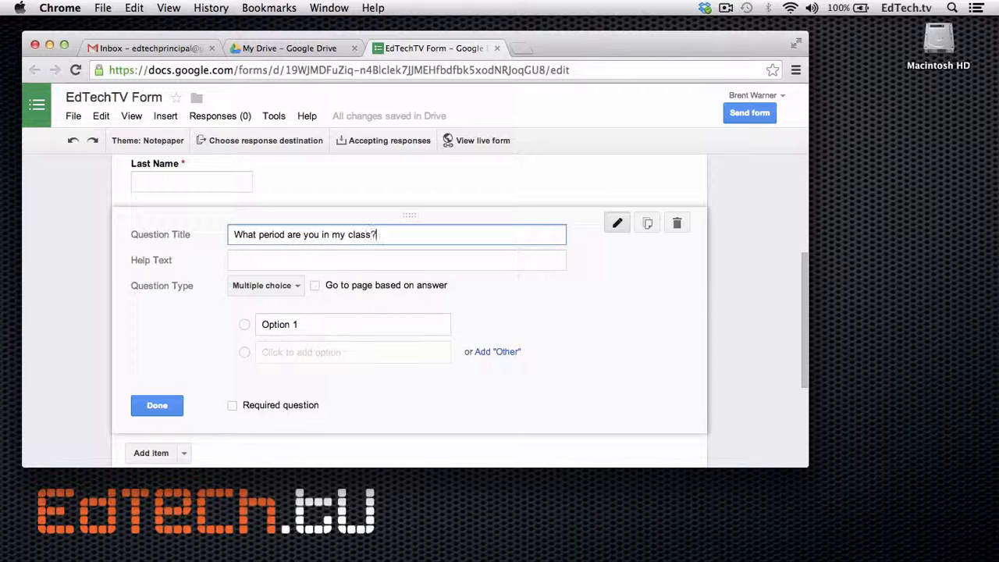
pyautogui.moveTo(250, 327)
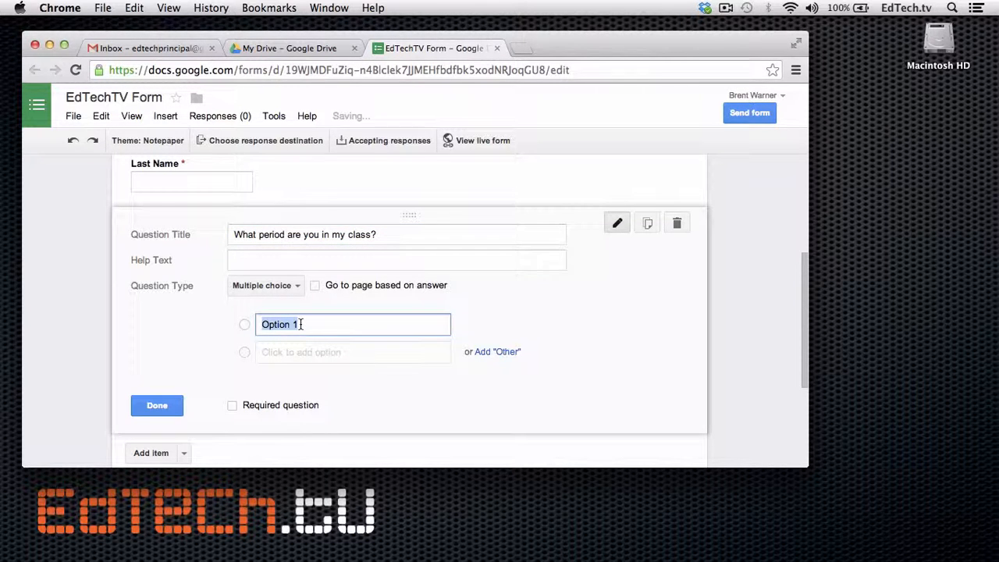
# Enter the answer choices 1st, 2nd and 3rd.
pyautogui.write('1st')
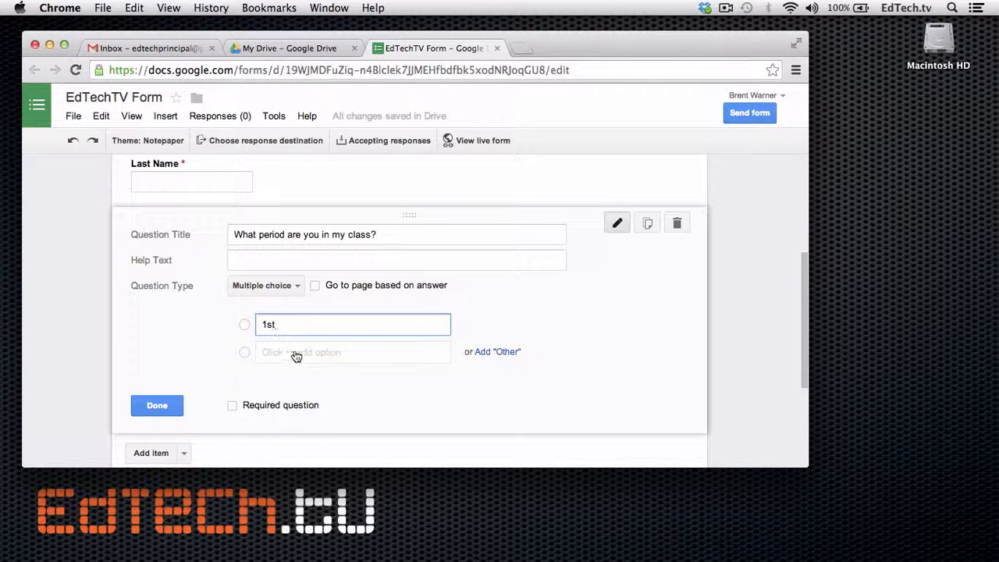
pyautogui.click(296, 353)
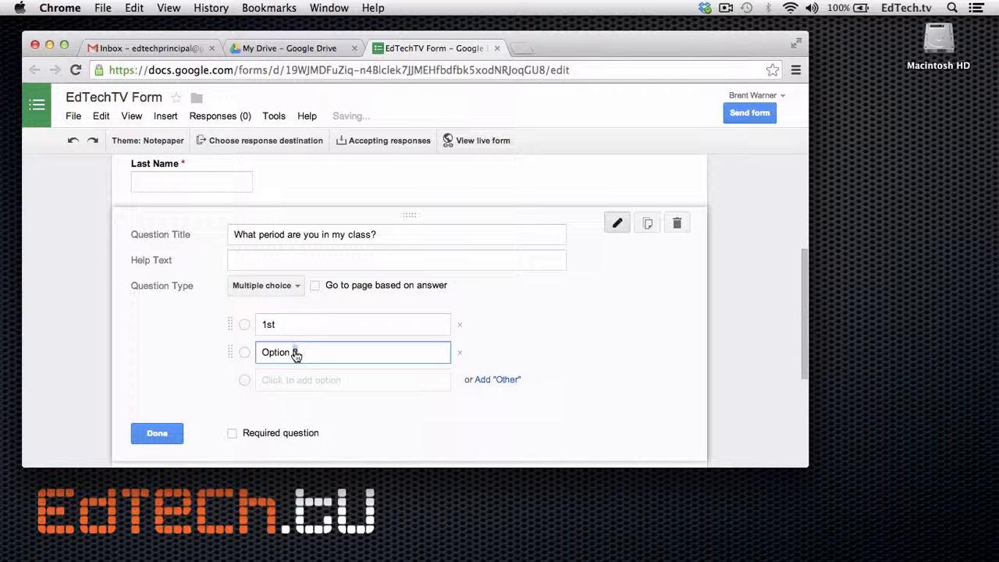
pyautogui.write('2nd')
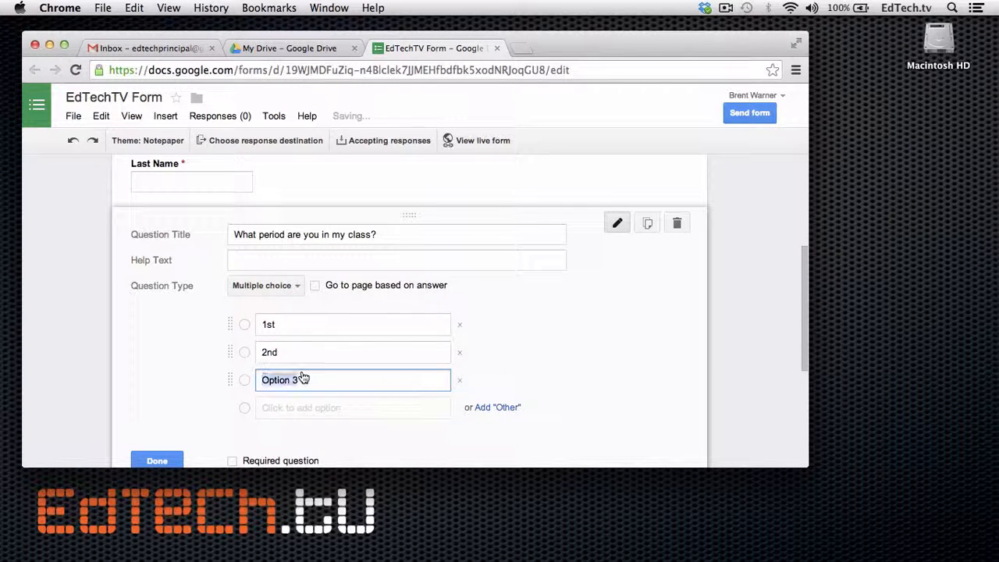
pyautogui.write('3rd')
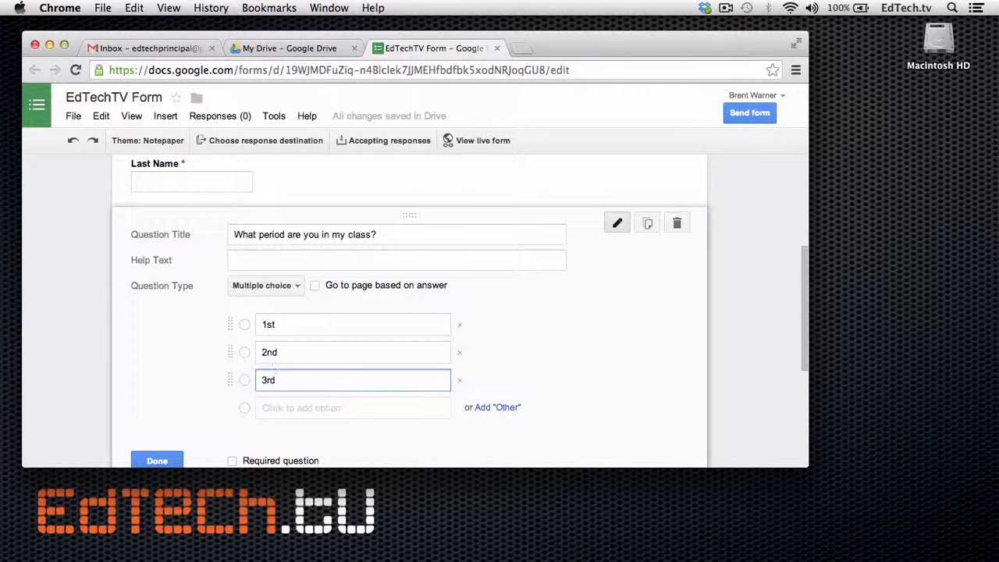
pyautogui.scroll(-3)
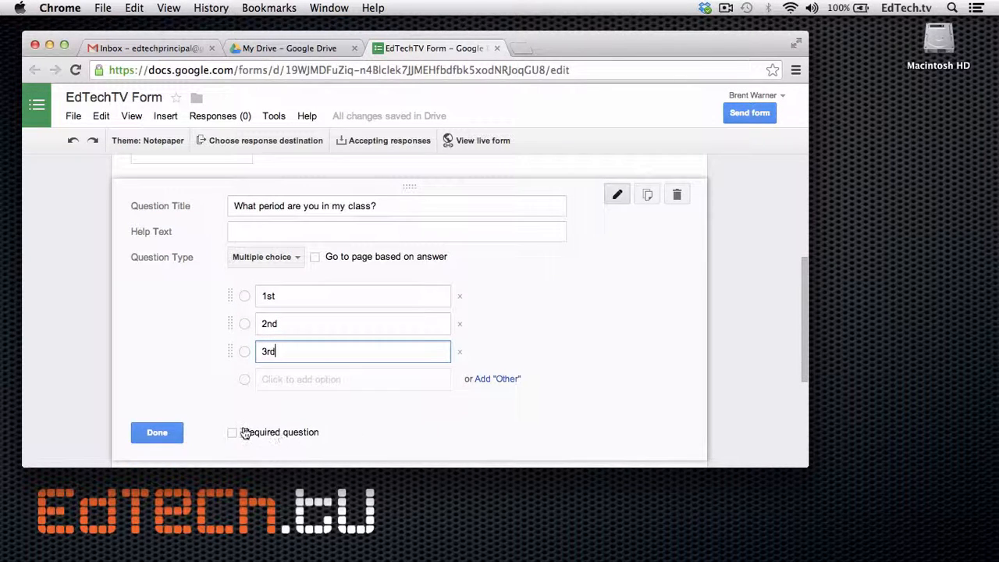
pyautogui.click(232, 432)
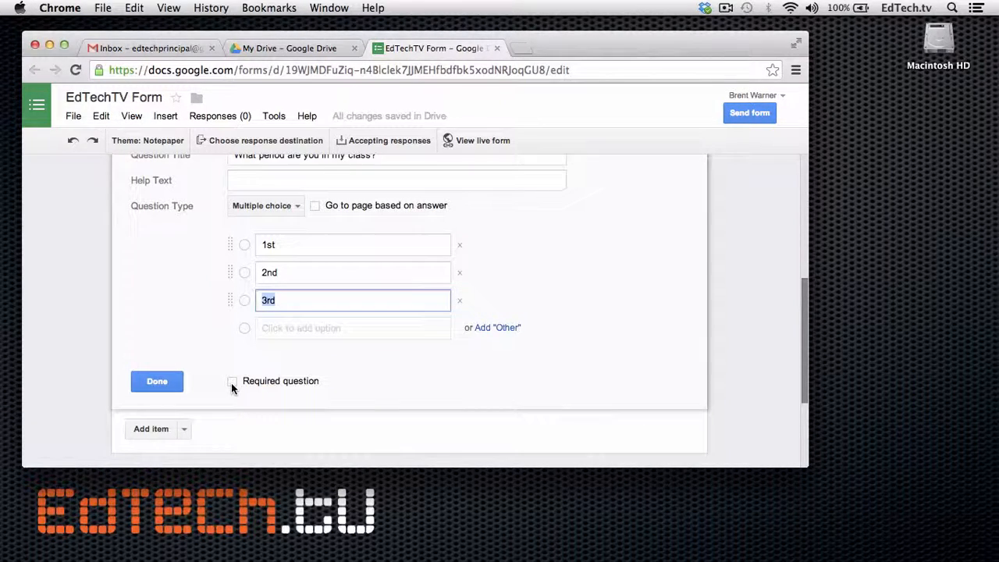
# Add a Checkboxes question 'Which is a good fruit?' with options Apples, Oranges, Pears.
pyautogui.click(232, 381)
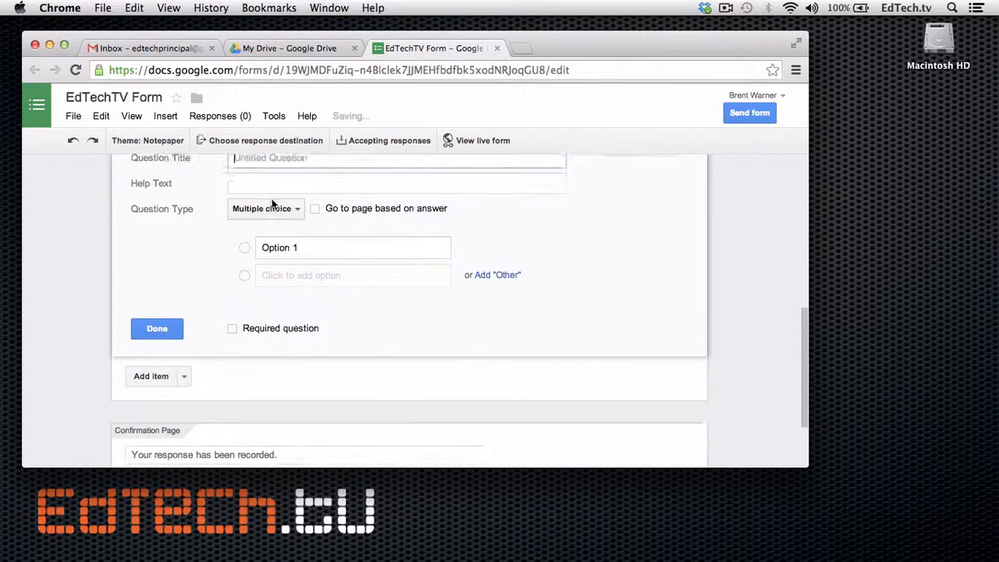
pyautogui.click(266, 208)
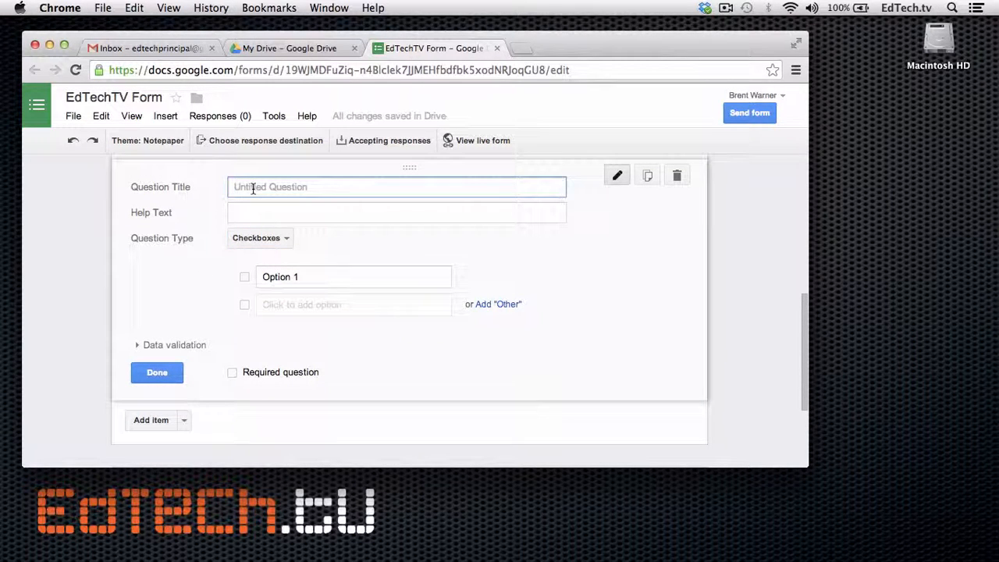
pyautogui.write('Which is a')
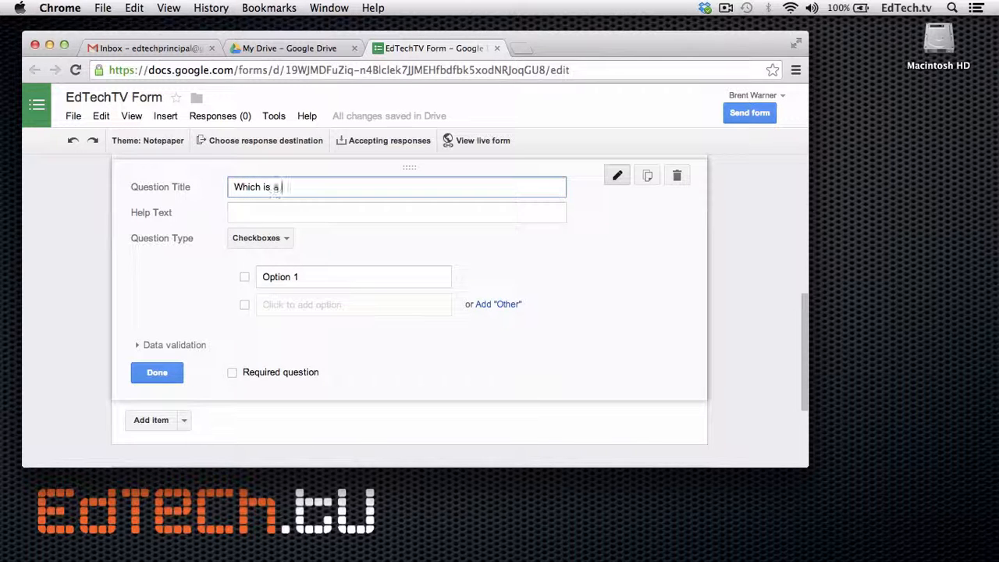
pyautogui.write('Apple')
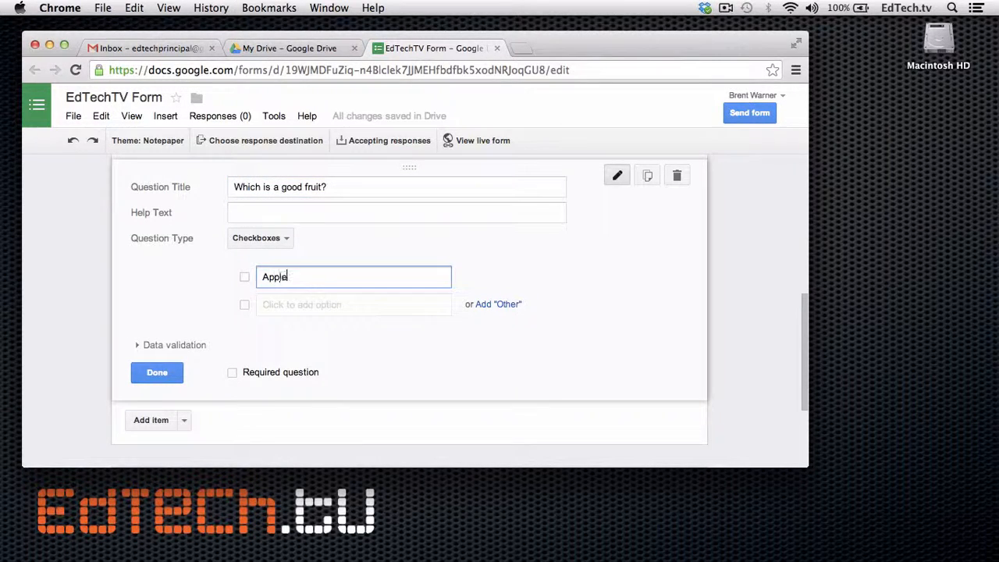
pyautogui.write('Oranges')
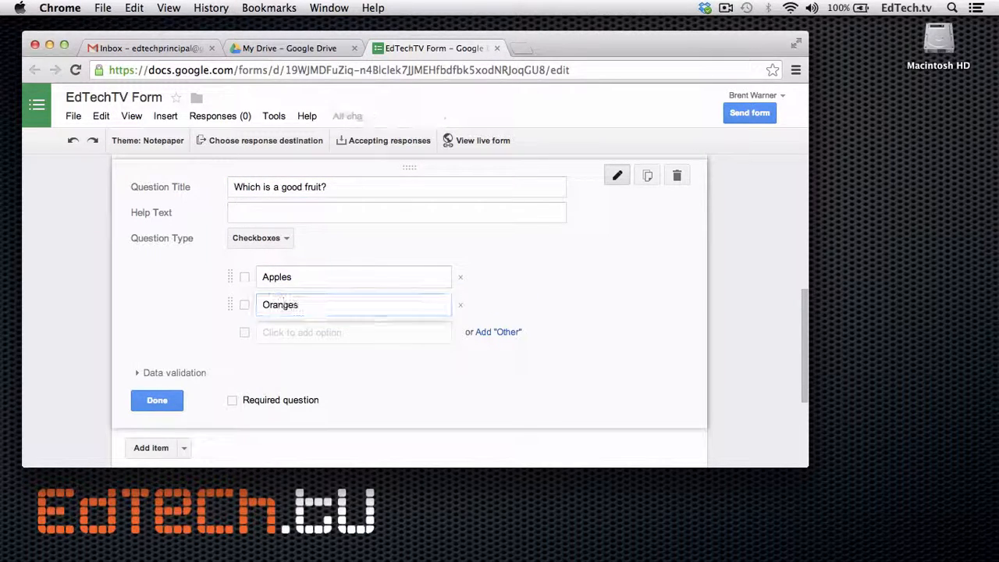
pyautogui.write('Pears')
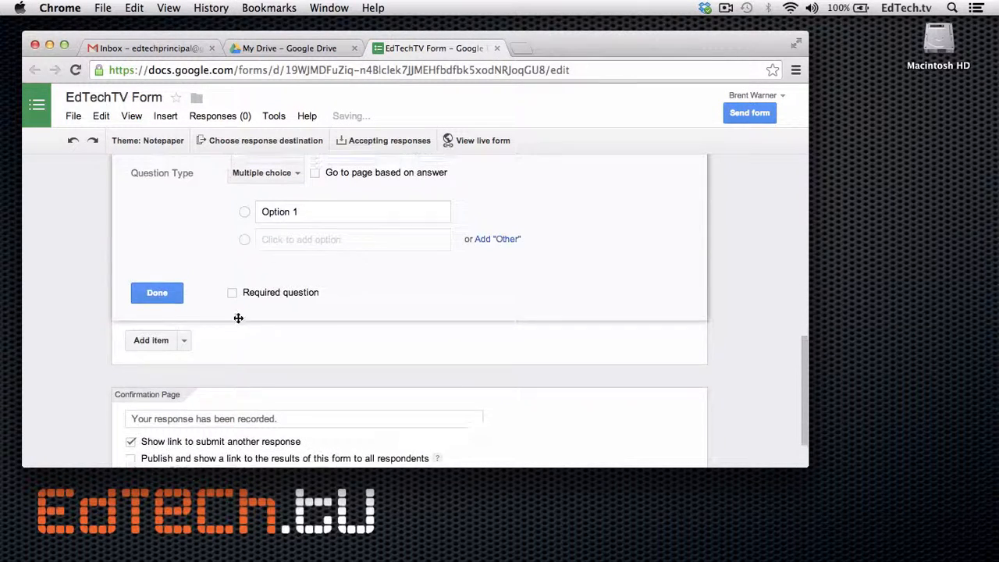
# Change the question type and title it 'Do you like the beach or mountains better?'.
pyautogui.click(265, 173)
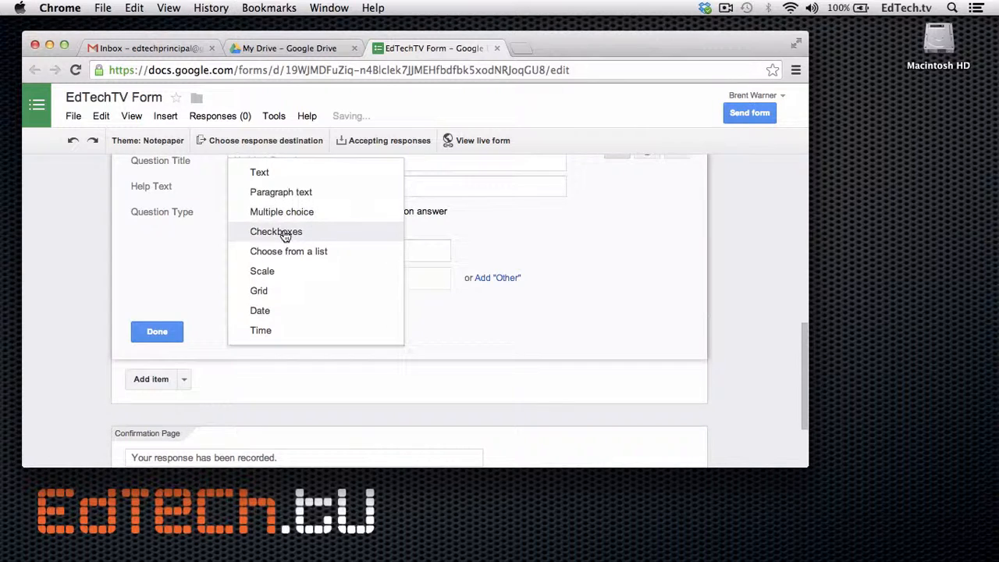
pyautogui.click(288, 251)
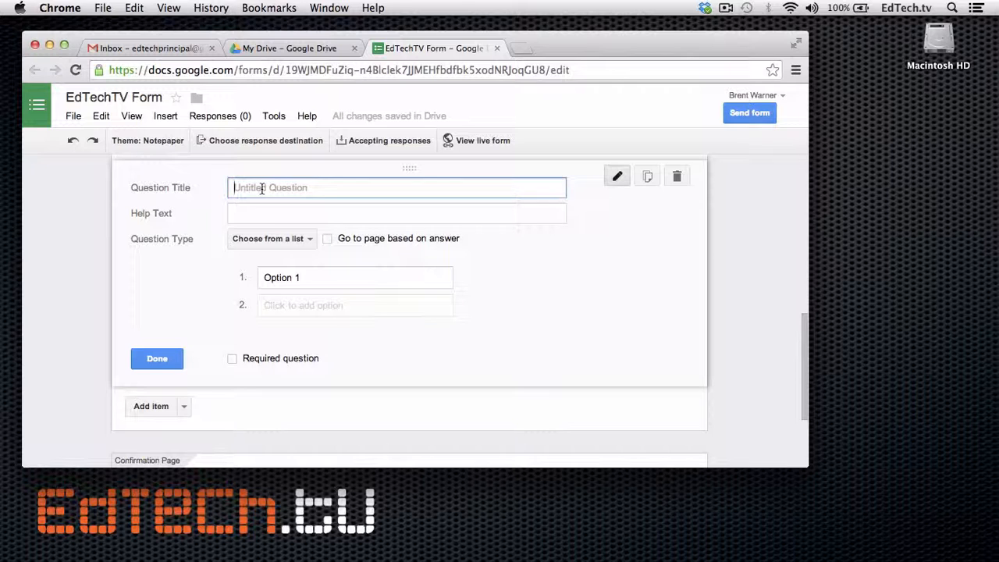
pyautogui.write('Do you')
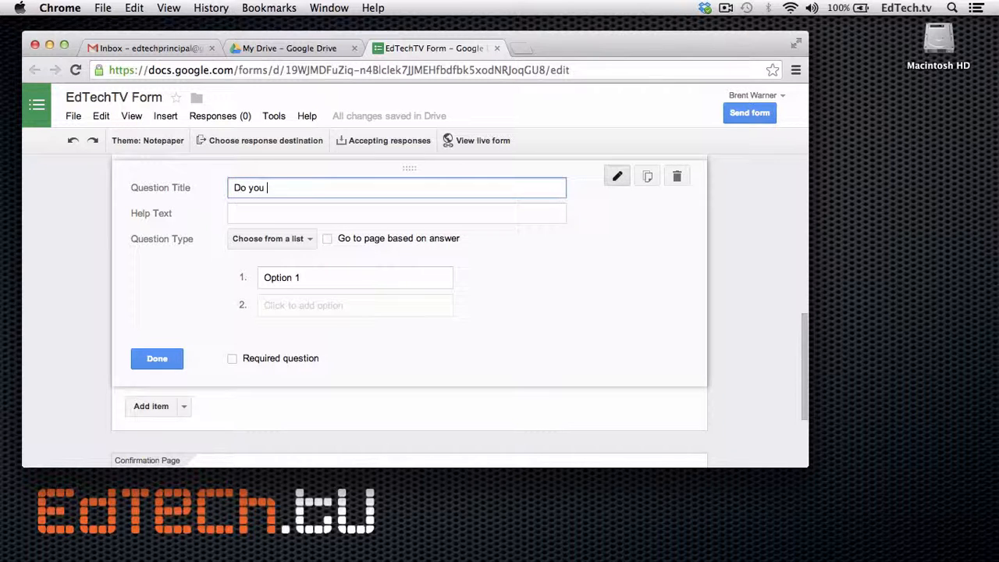
pyautogui.write('like the beach or mountains better')
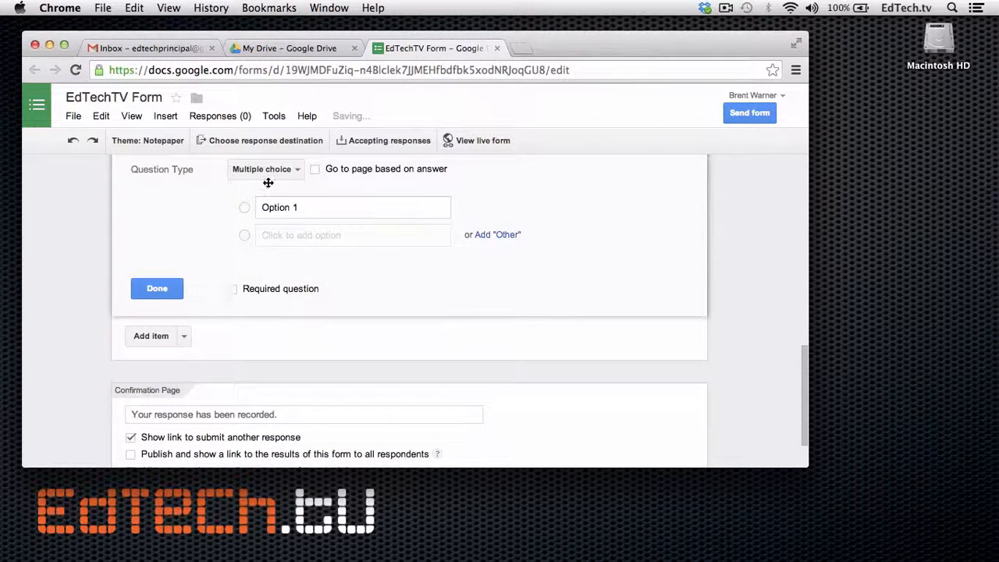
# Make a Scale question 'What do you think of this class?' labelled Hate it to Love it.
pyautogui.click(264, 169)
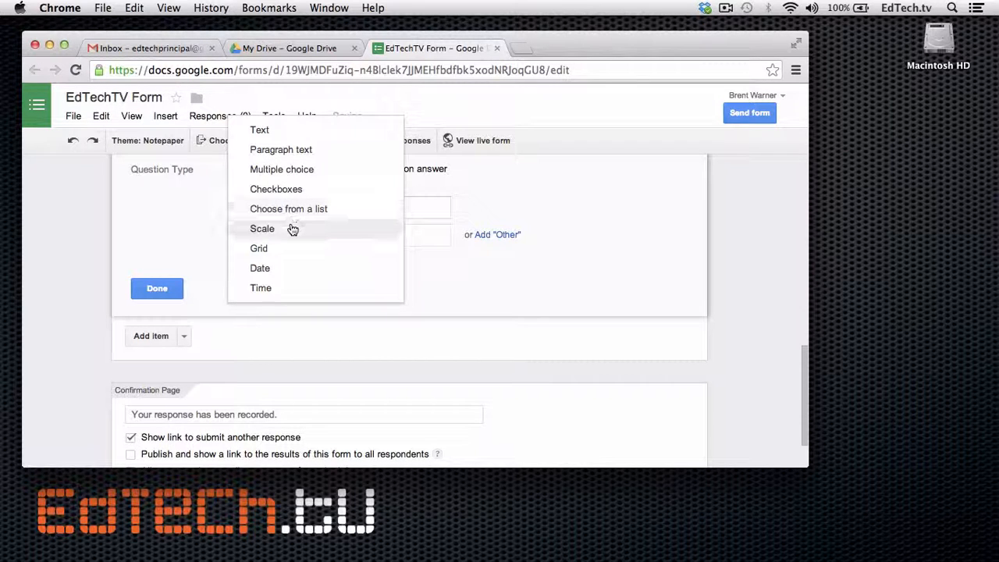
pyautogui.click(262, 228)
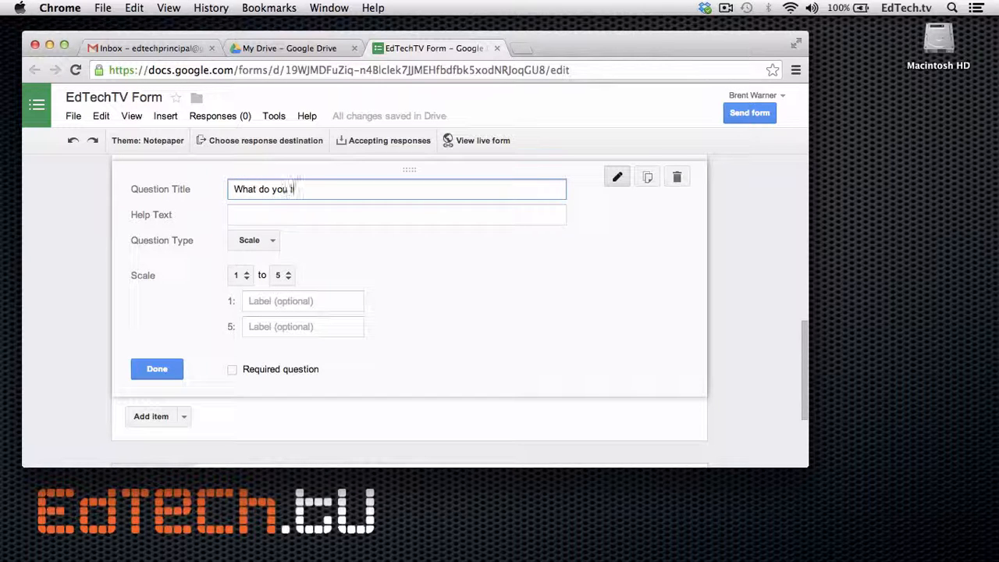
pyautogui.write('think of this class?')
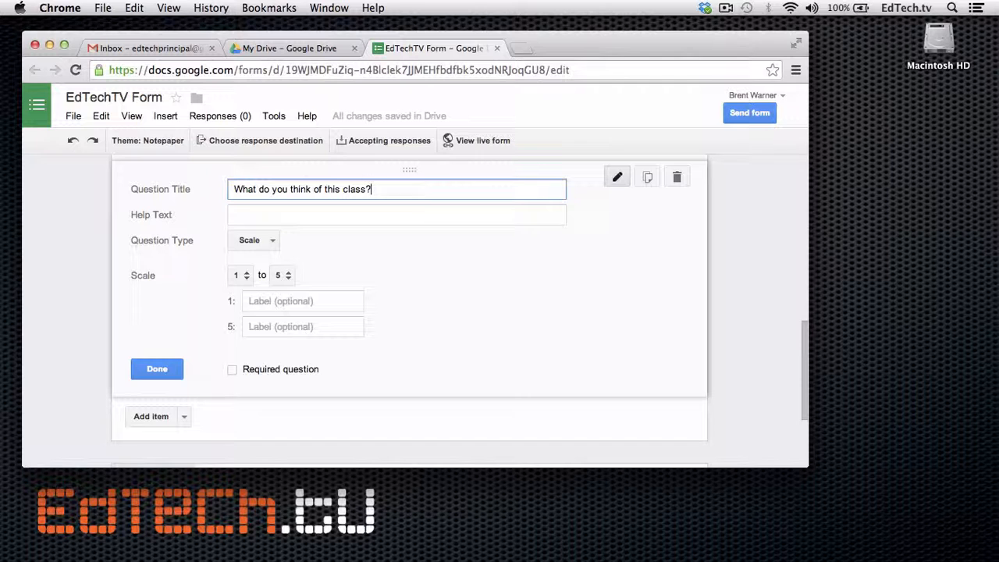
pyautogui.click(302, 301)
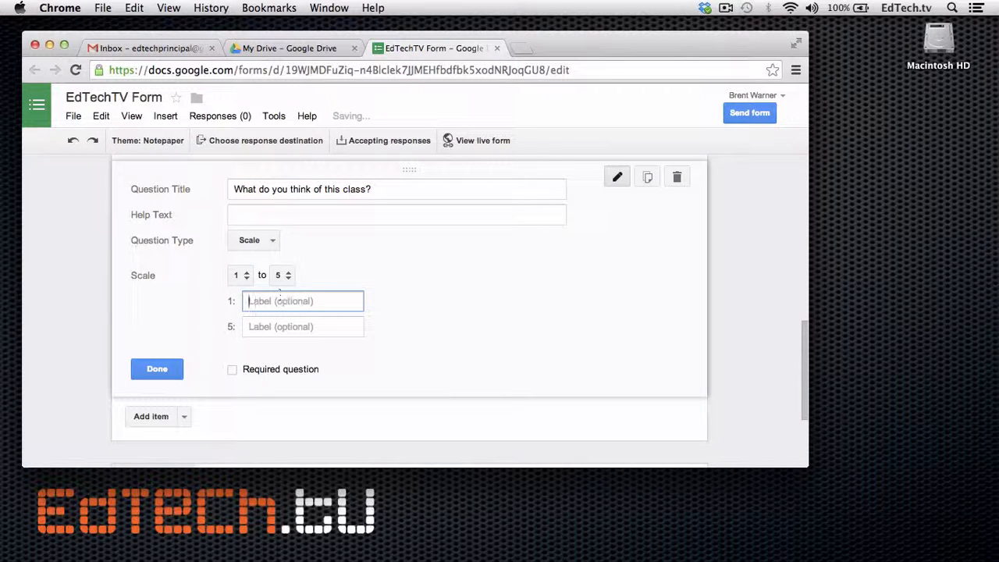
pyautogui.write('Hate it')
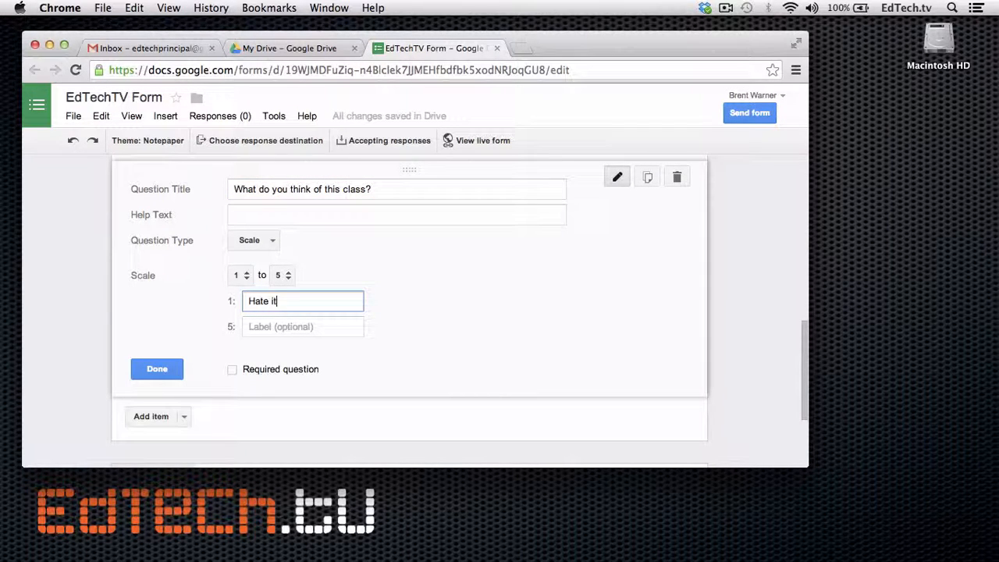
pyautogui.click(302, 326)
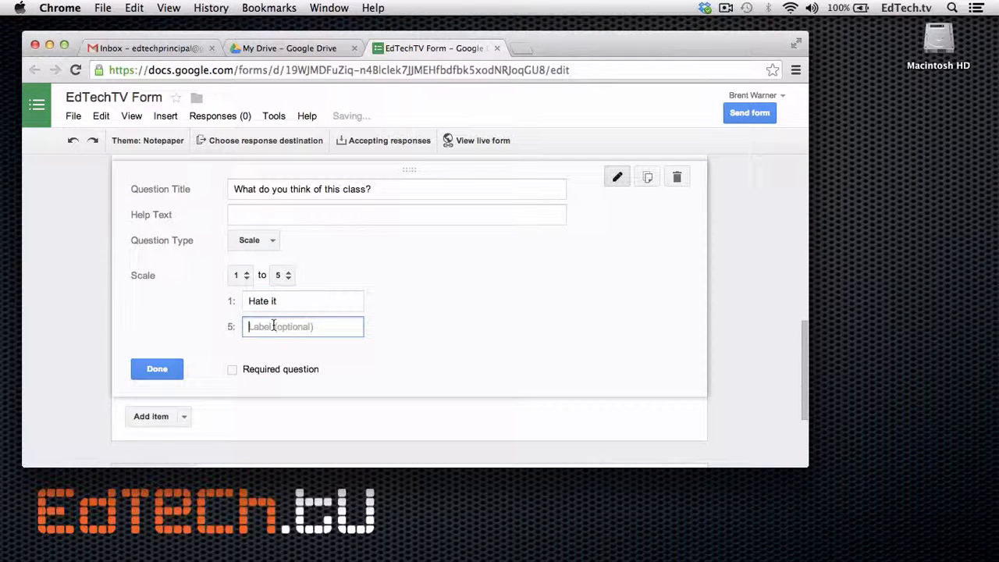
pyautogui.write('Love it')
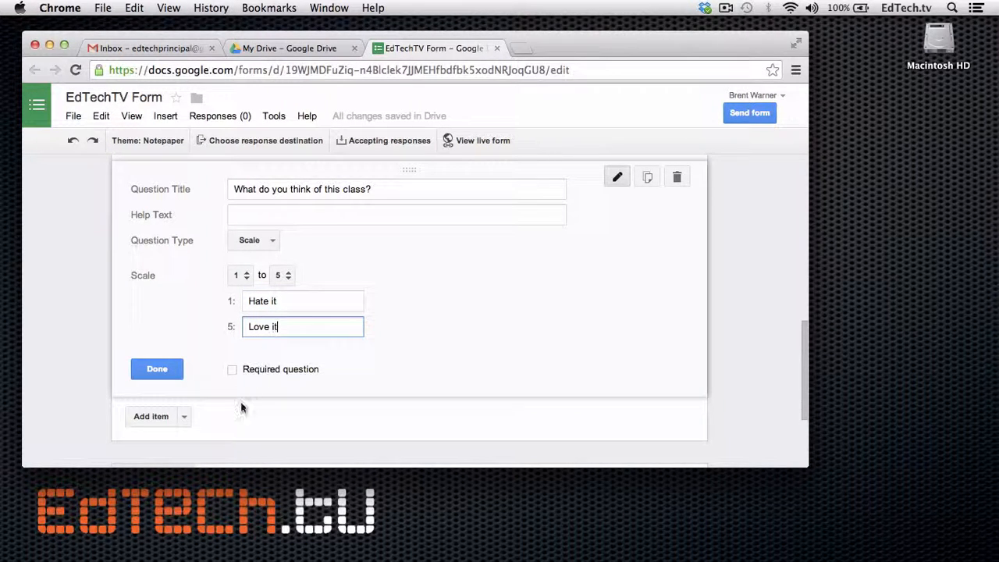
pyautogui.scroll(-3)
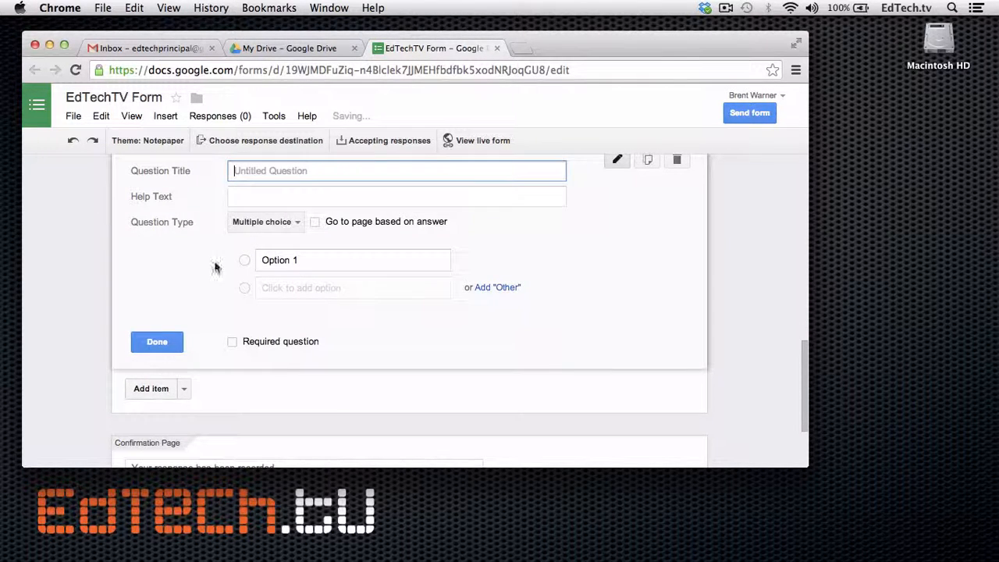
# Delete the leftover empty untitled question card below the scale question.
pyautogui.click(264, 222)
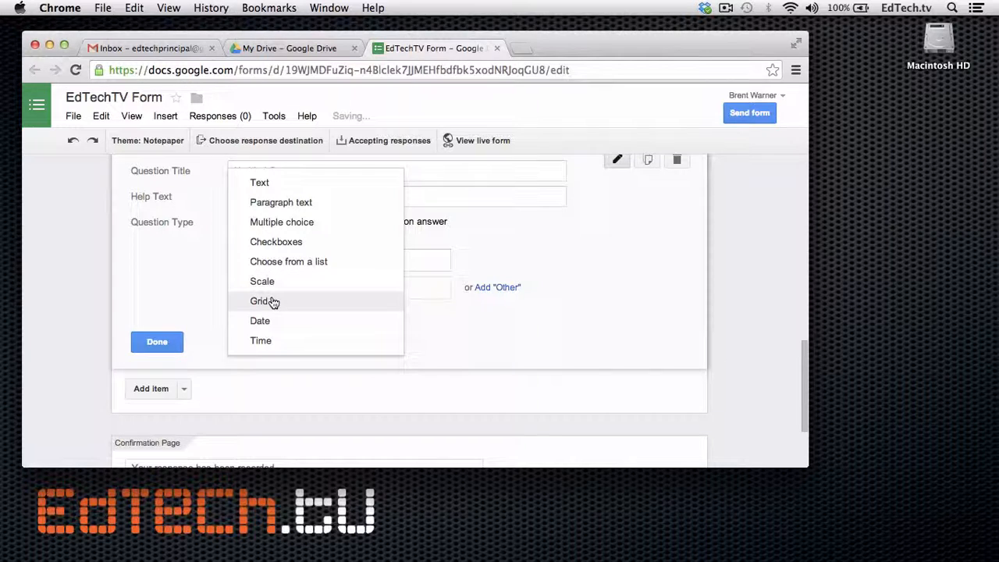
pyautogui.moveTo(77, 285)
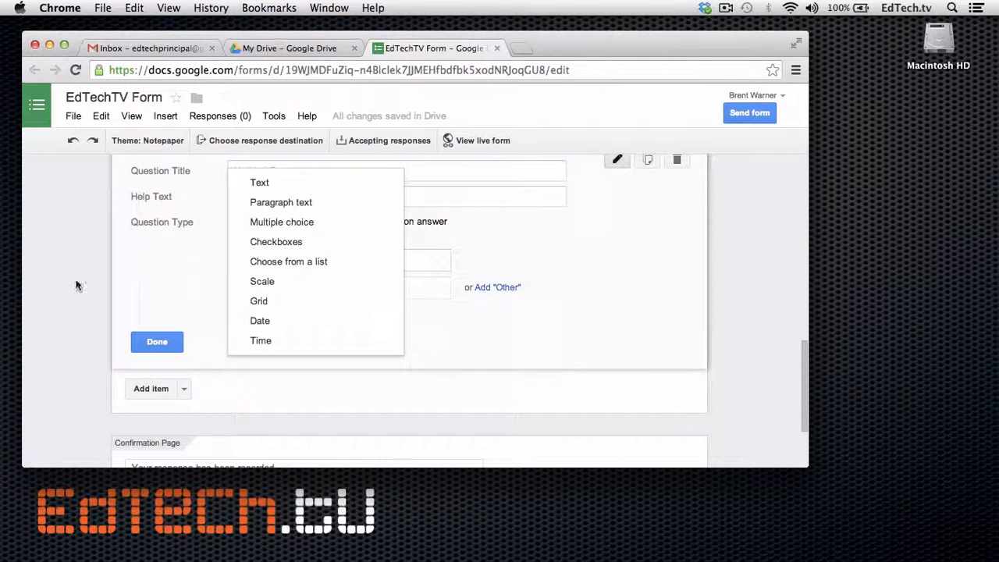
pyautogui.click(281, 222)
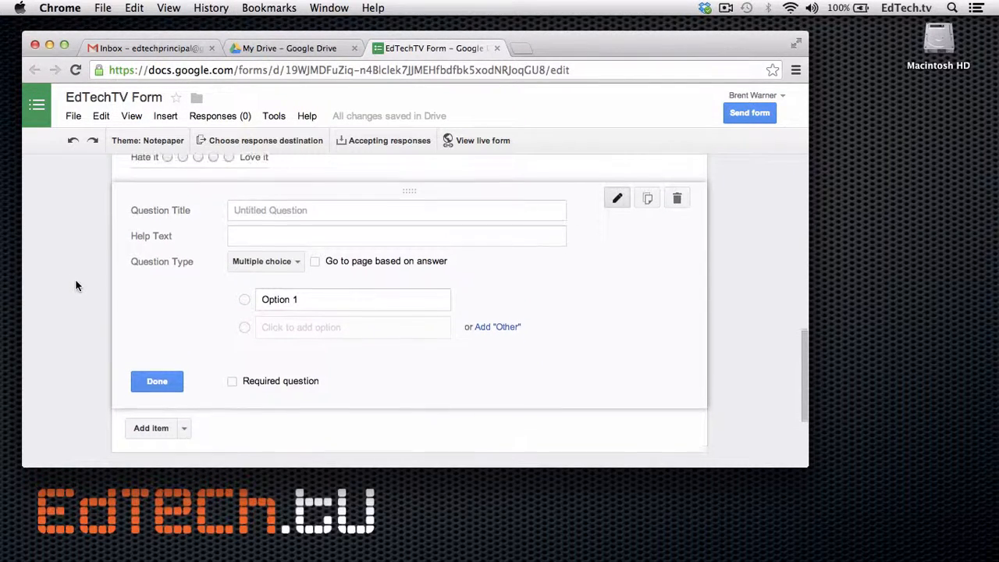
pyautogui.moveTo(677, 203)
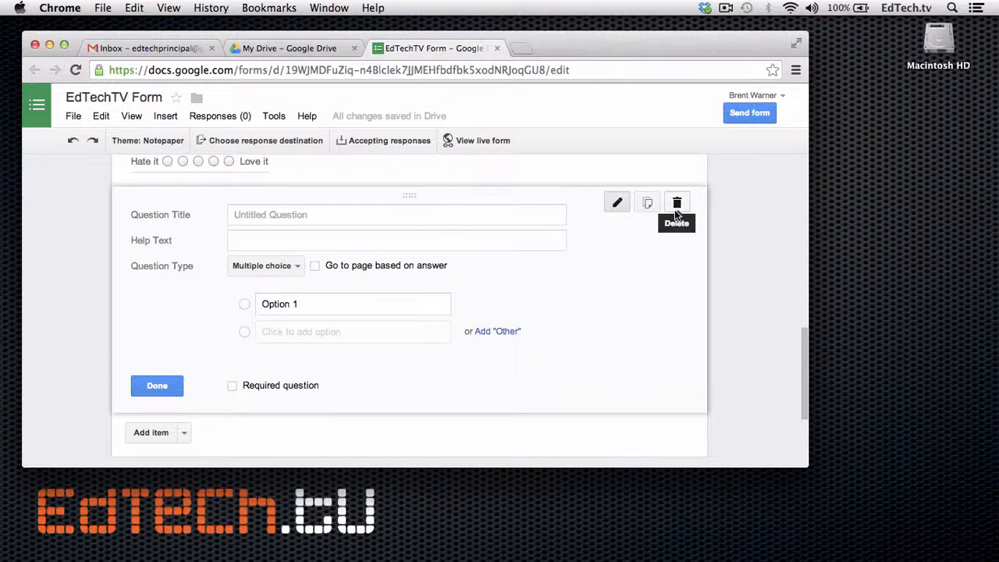
pyautogui.click(677, 202)
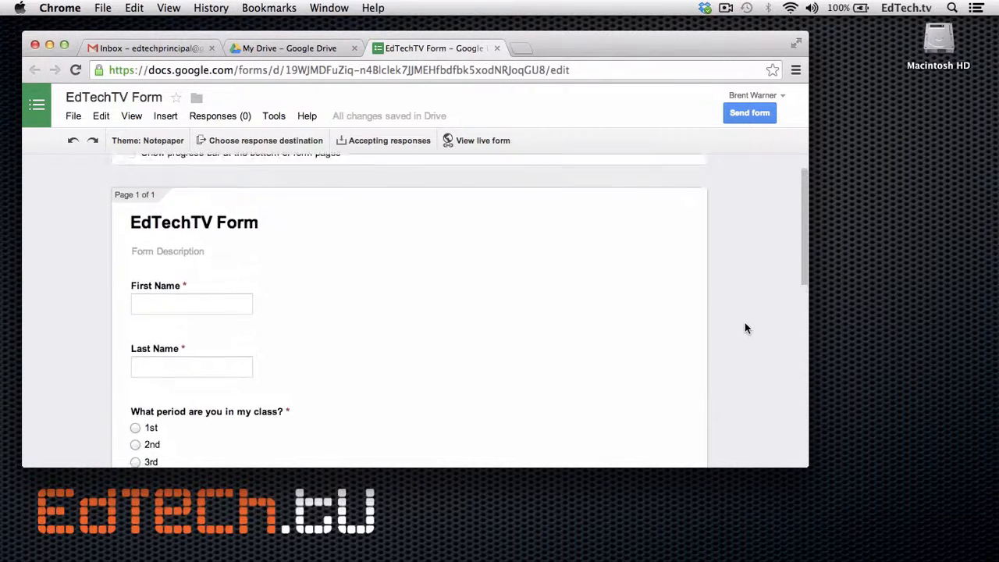
pyautogui.scroll(-3)
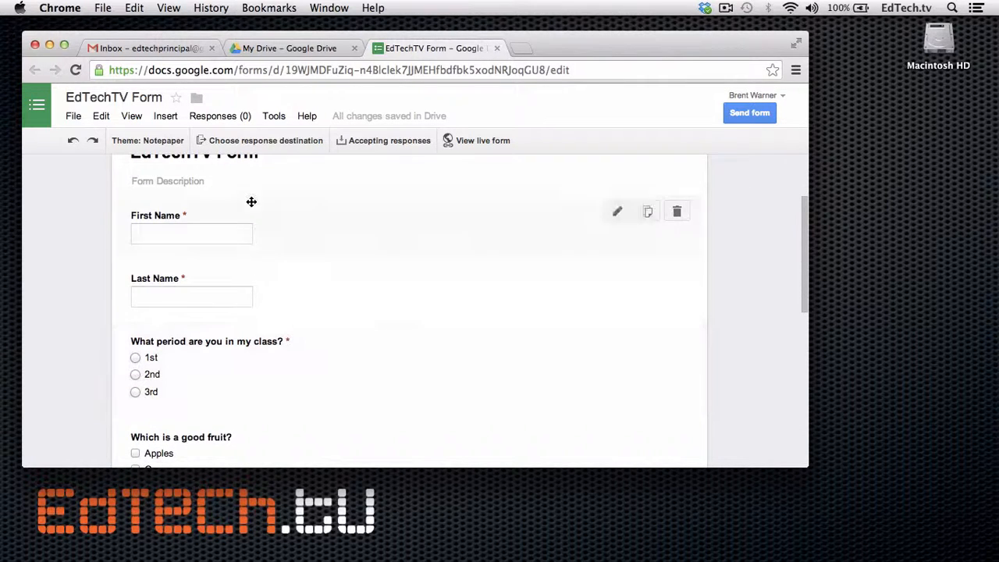
pyautogui.scroll(-3)
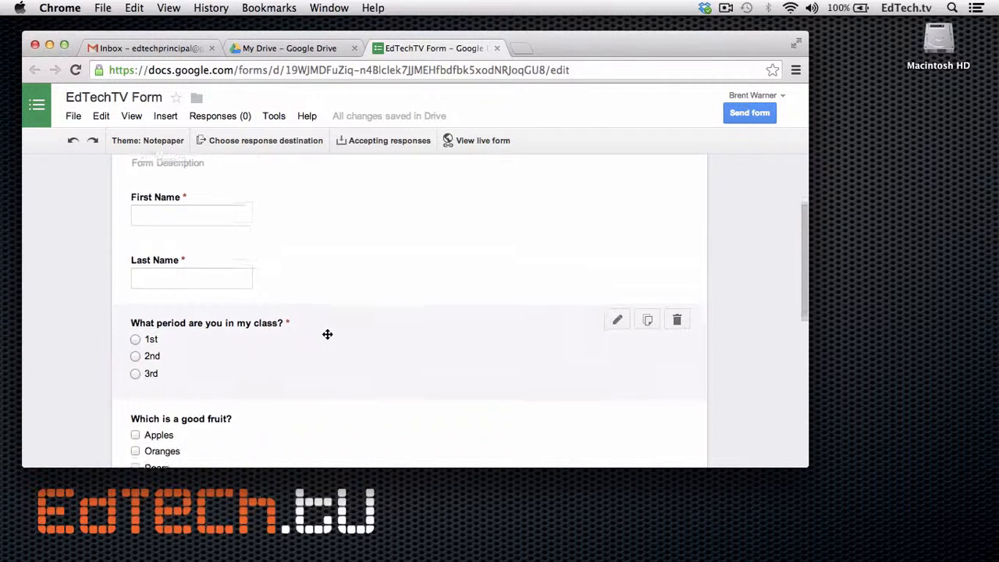
pyautogui.scroll(-3)
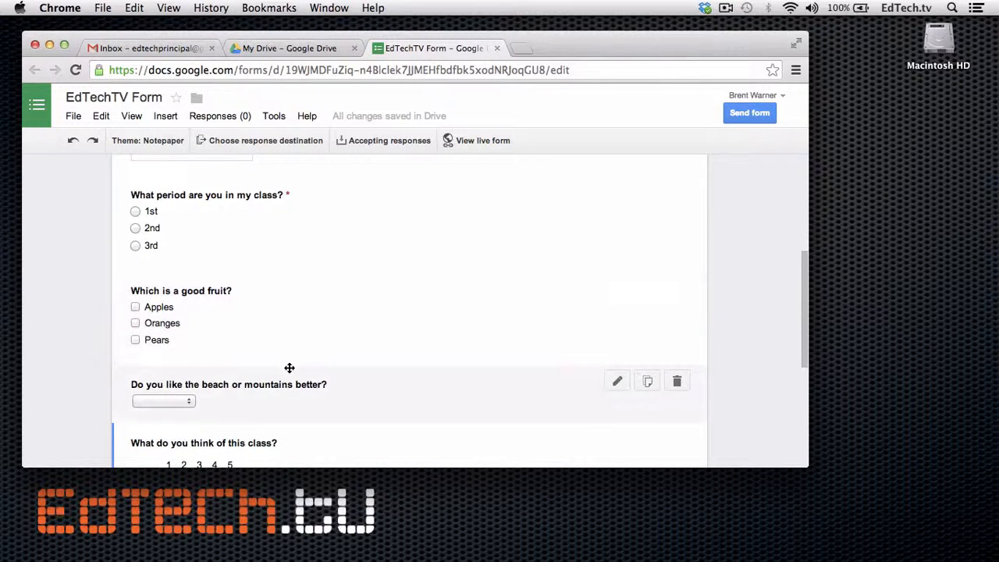
pyautogui.scroll(-3)
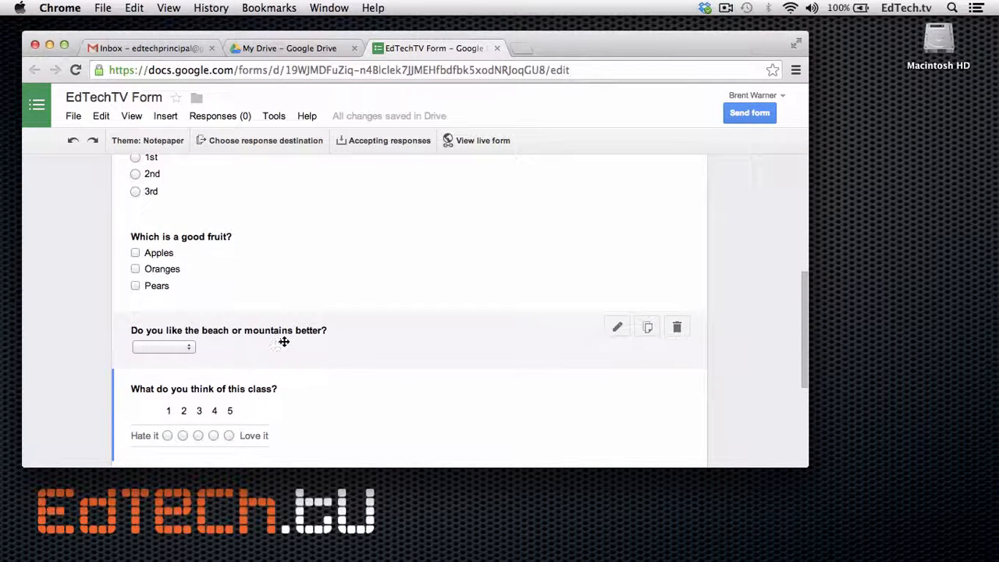
# Change the confirmation page message to 'Thanks, that's all!'.
pyautogui.scroll(-3)
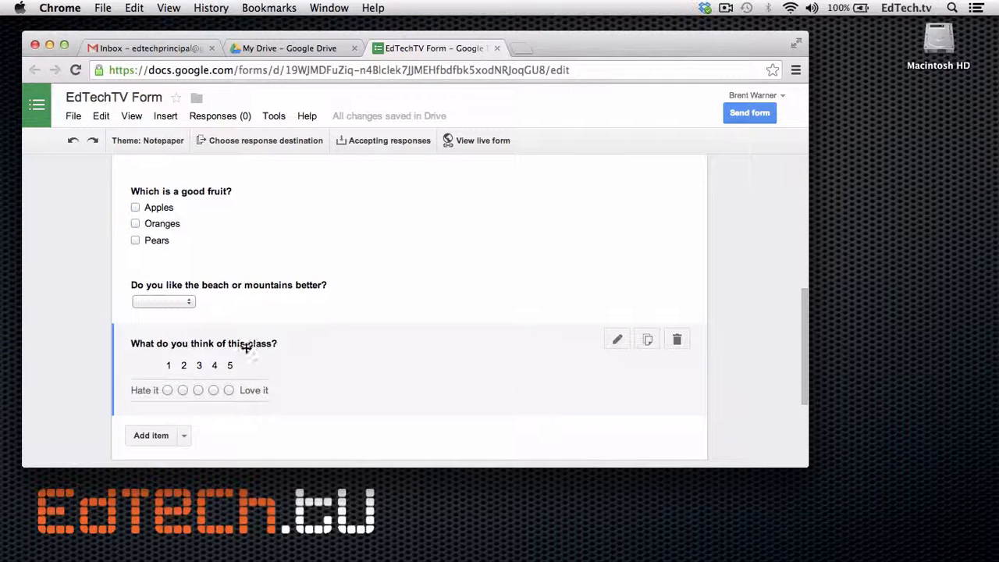
pyautogui.scroll(-3)
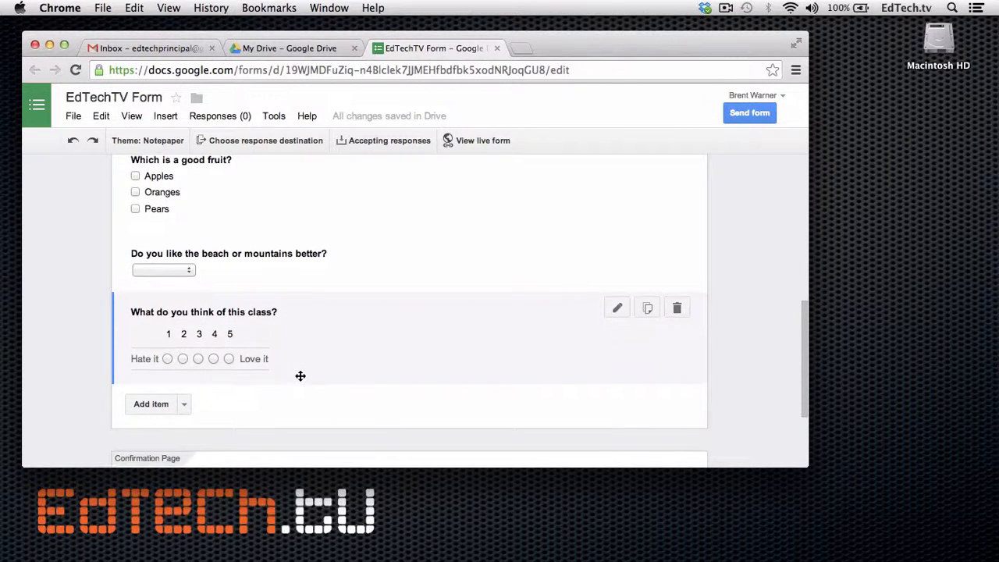
pyautogui.scroll(-3)
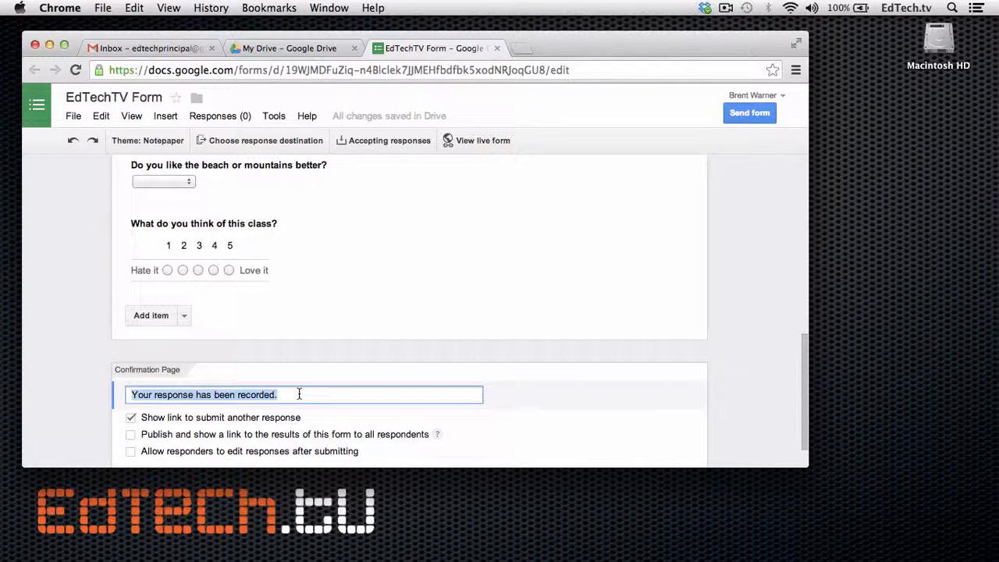
pyautogui.write("Thanks, that's all!")
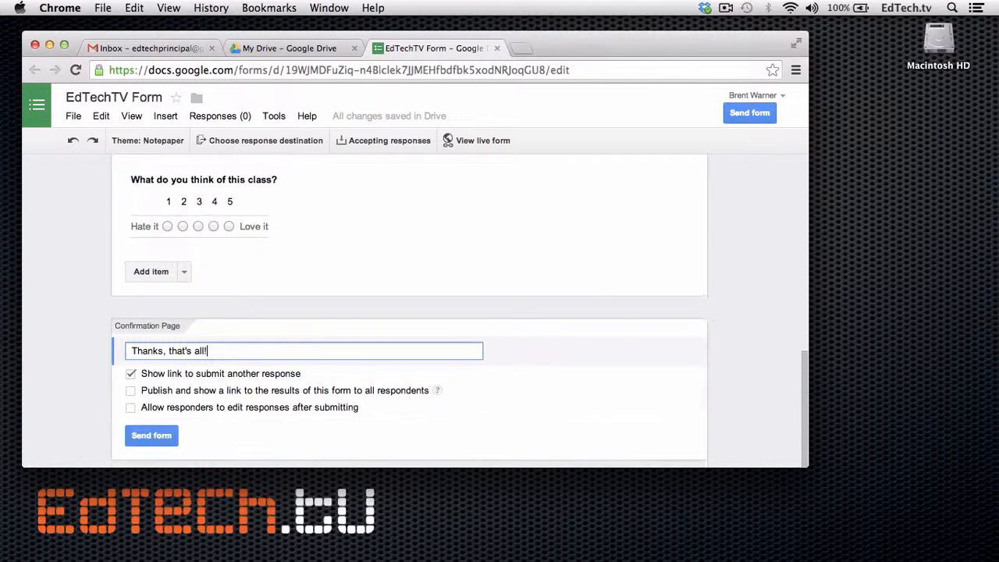
pyautogui.moveTo(184, 318)
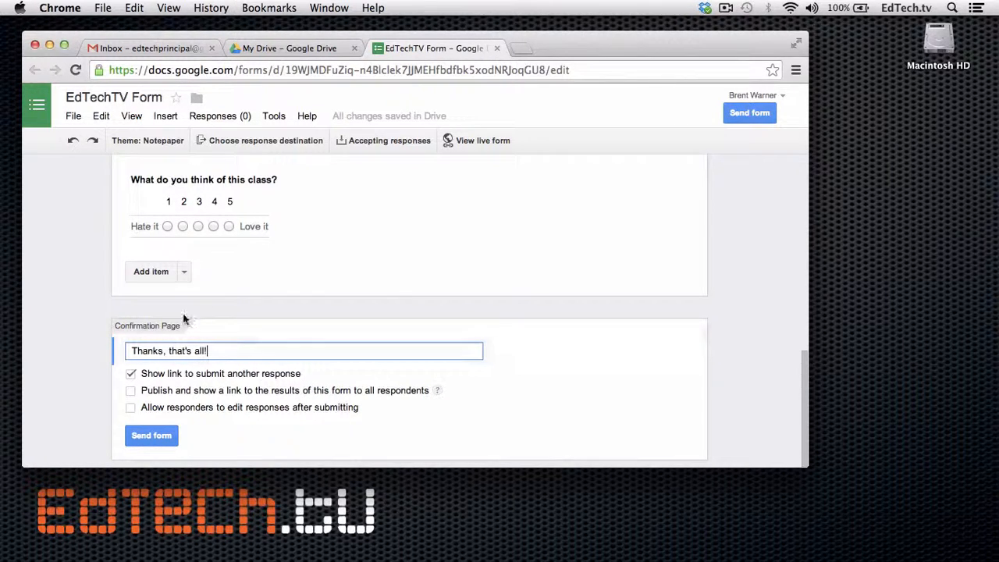
pyautogui.moveTo(49, 388)
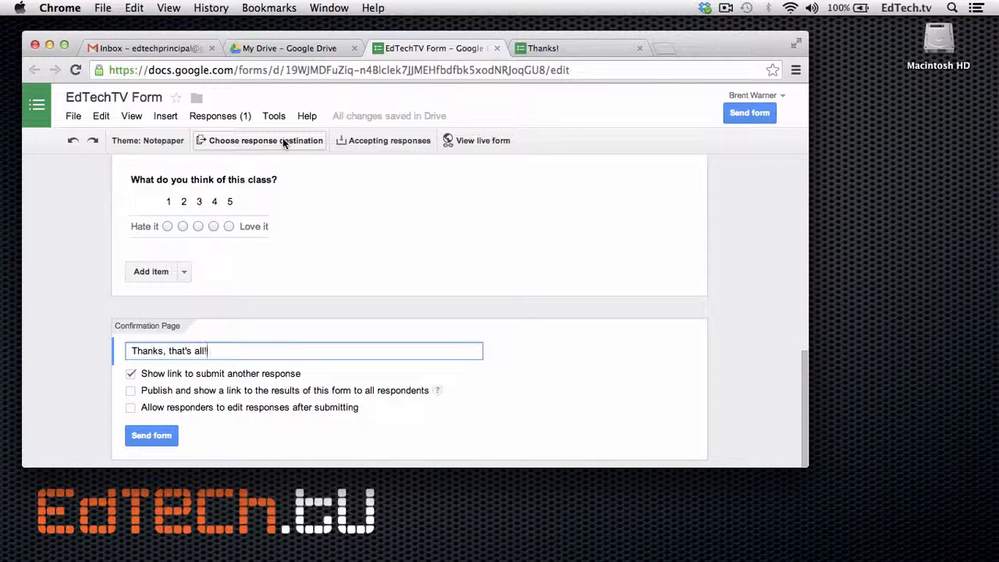
# Link responses to a newly created 'EdTechTV Form (Responses)' spreadsheet.
pyautogui.click(265, 140)
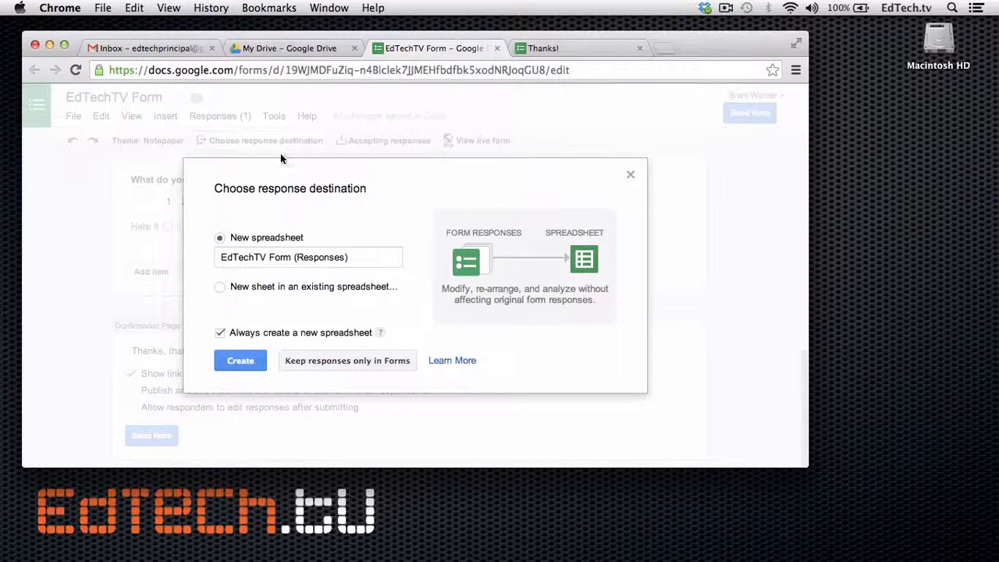
pyautogui.moveTo(272, 246)
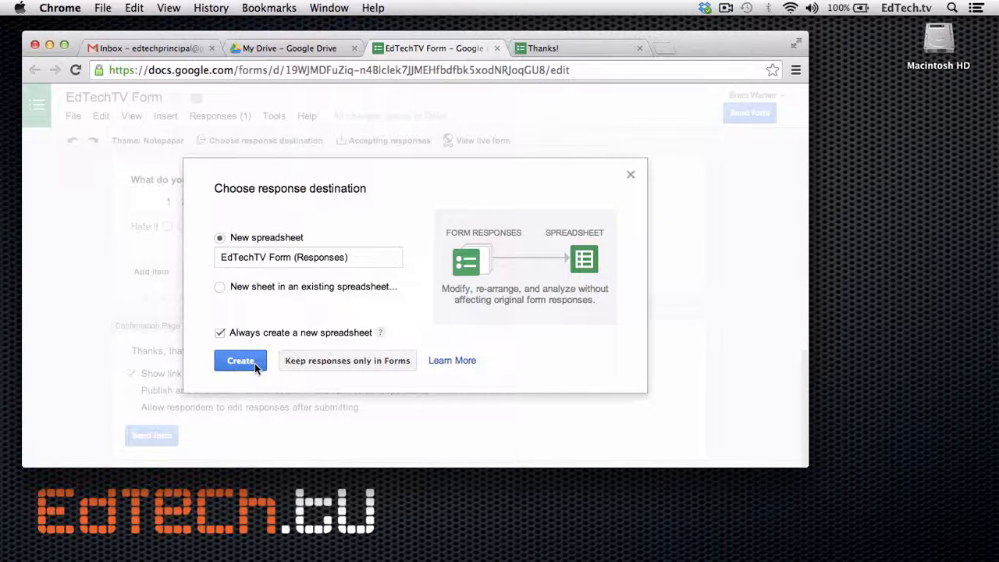
pyautogui.click(240, 360)
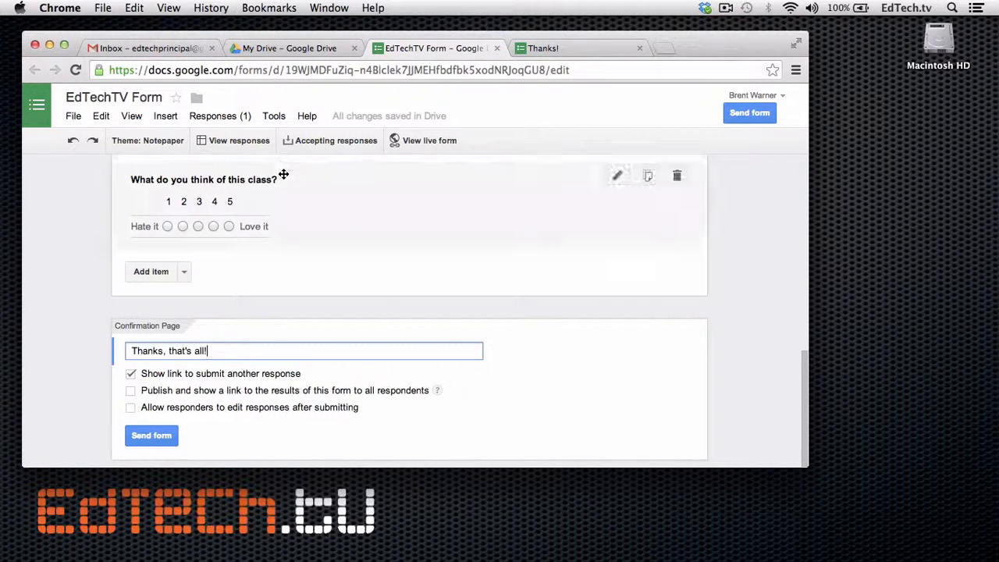
pyautogui.moveTo(275, 412)
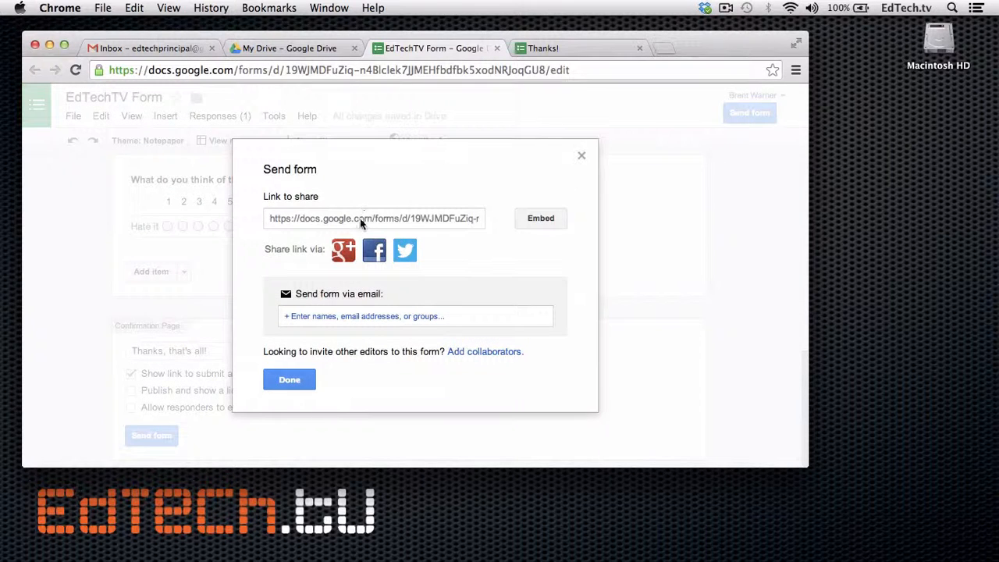
# Submit a second live response: 1st period, Apples and Pears, Mountains, rating 5.
pyautogui.click(374, 218)
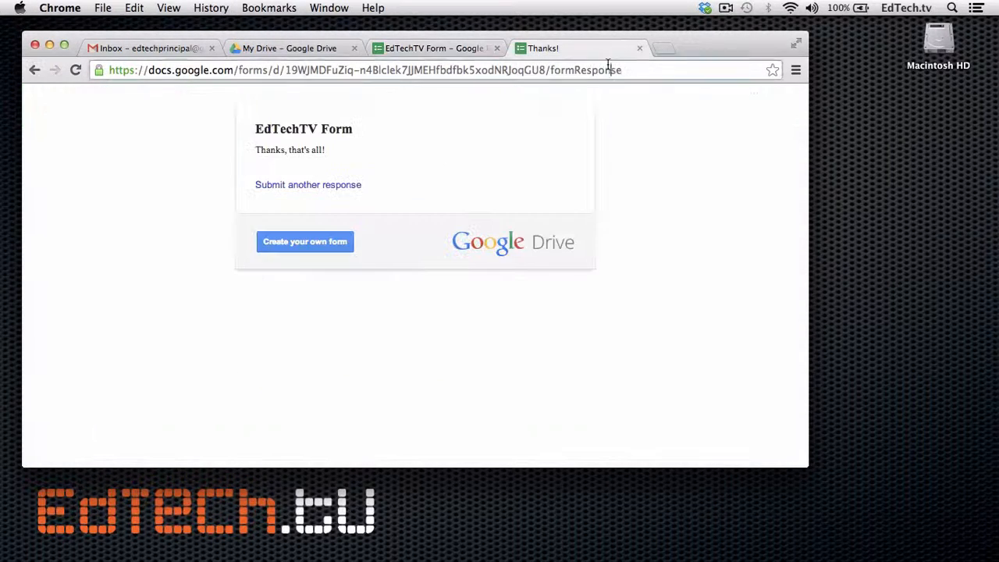
pyautogui.click(308, 184)
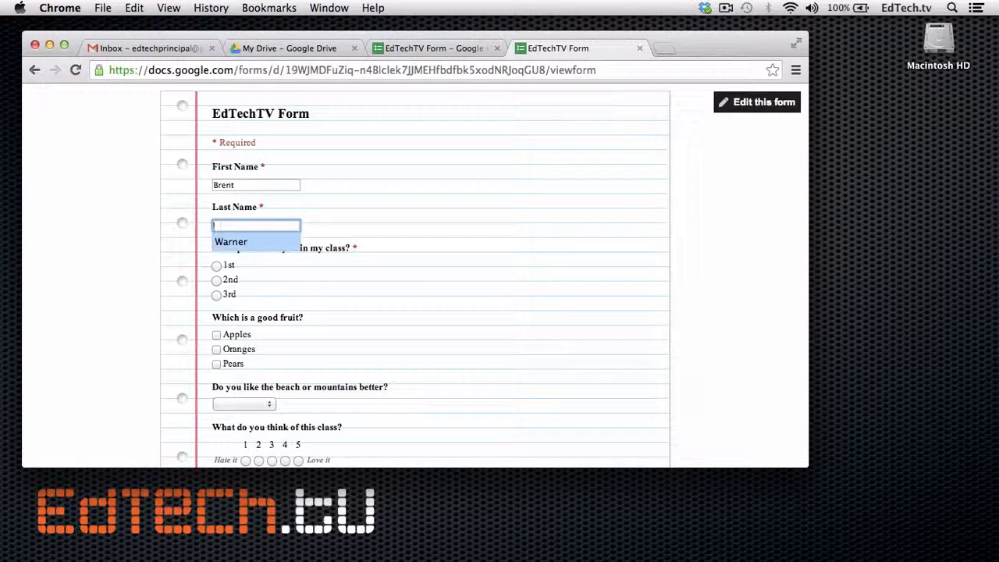
pyautogui.click(216, 264)
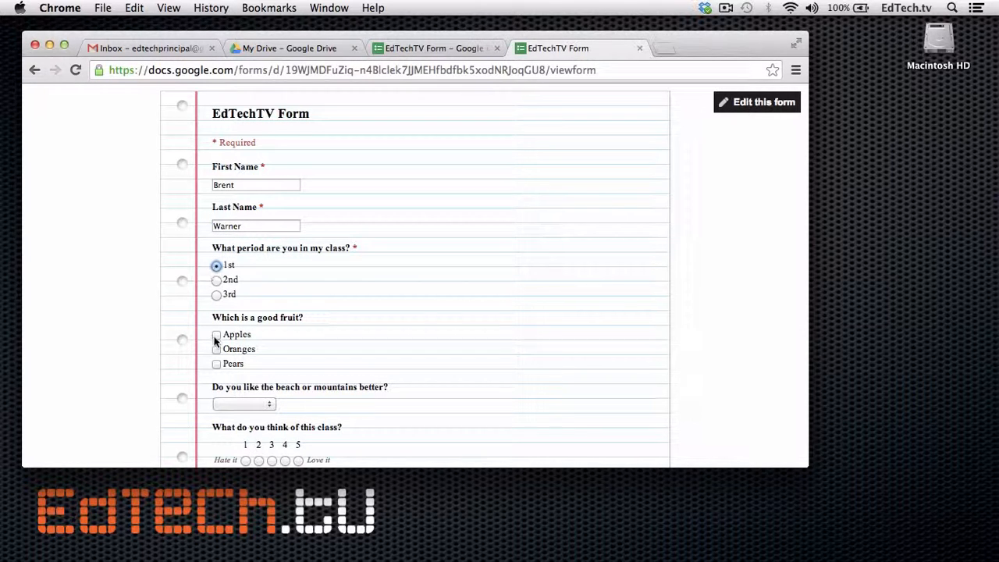
pyautogui.click(242, 403)
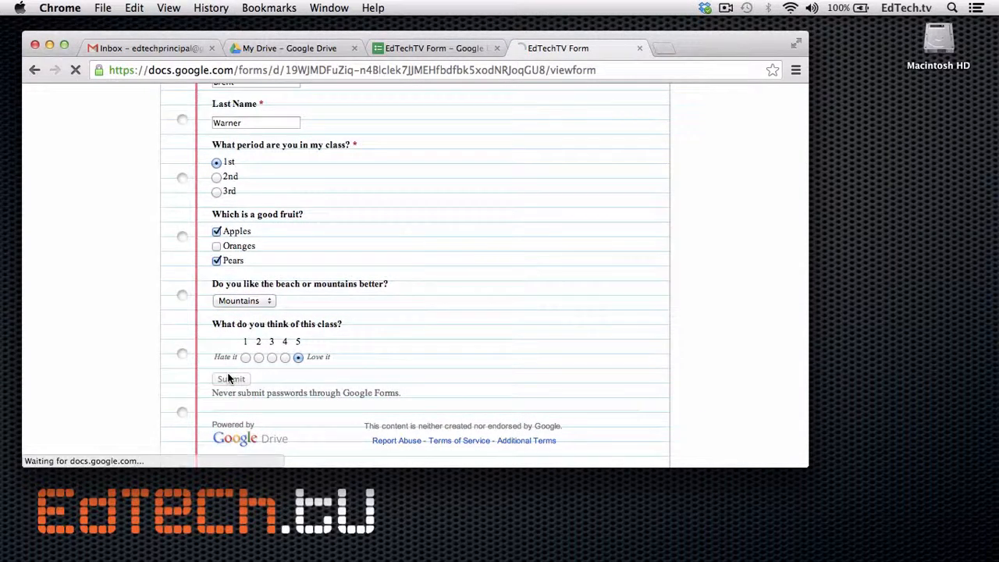
pyautogui.click(230, 378)
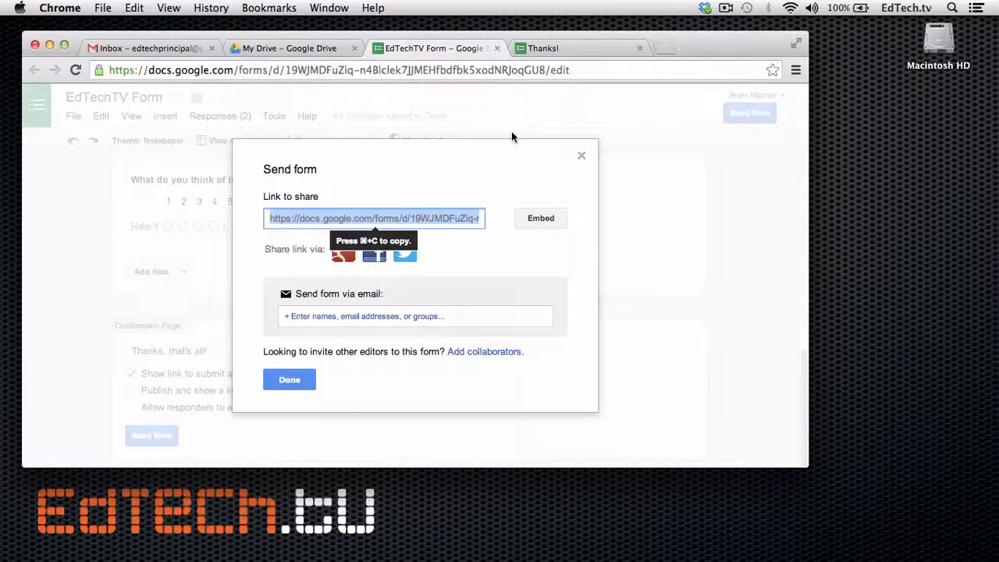
# Close the sharing dialog and review both responses in the linked Responses spreadsheet.
pyautogui.click(289, 380)
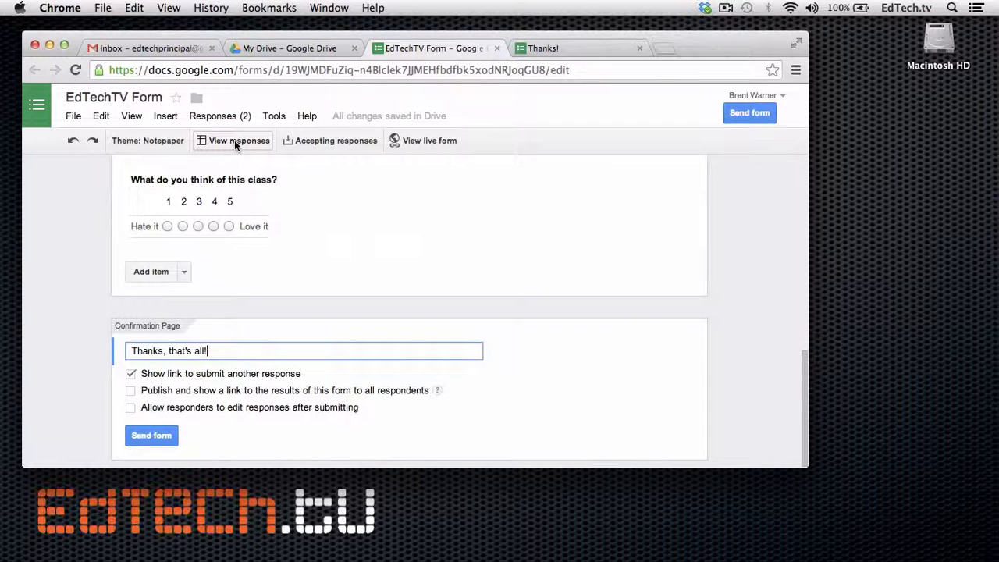
pyautogui.click(238, 141)
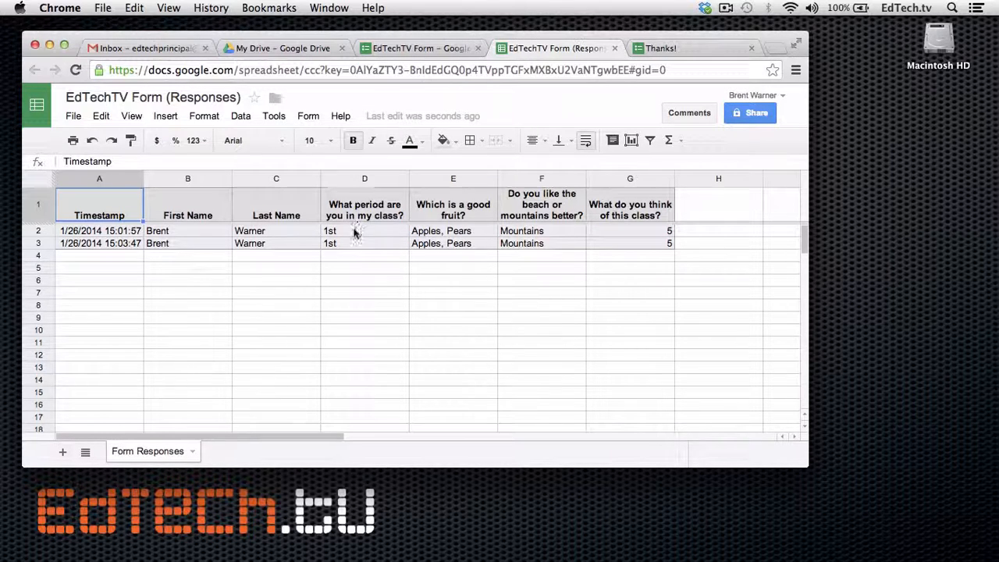
pyautogui.moveTo(460, 231)
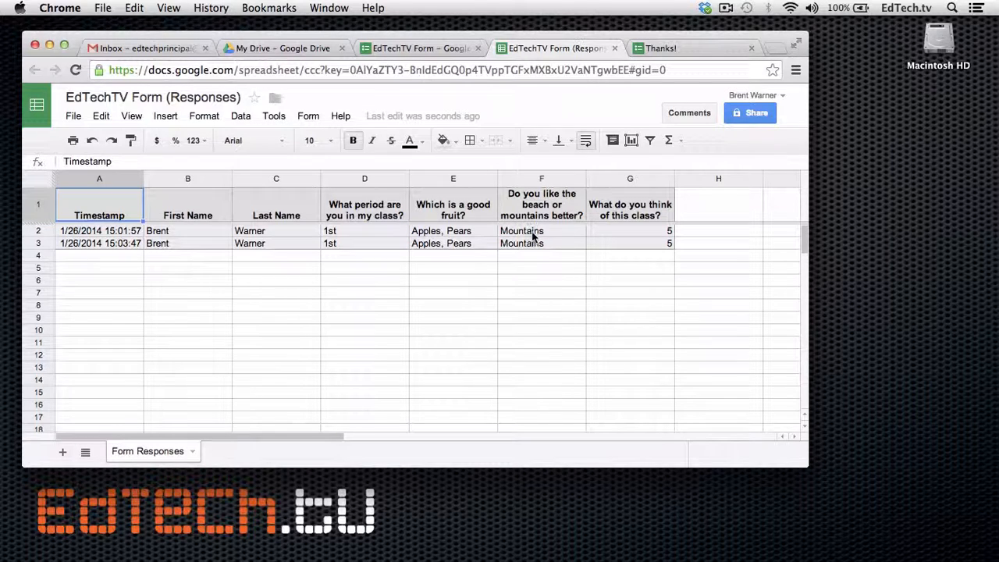
pyautogui.moveTo(576, 236)
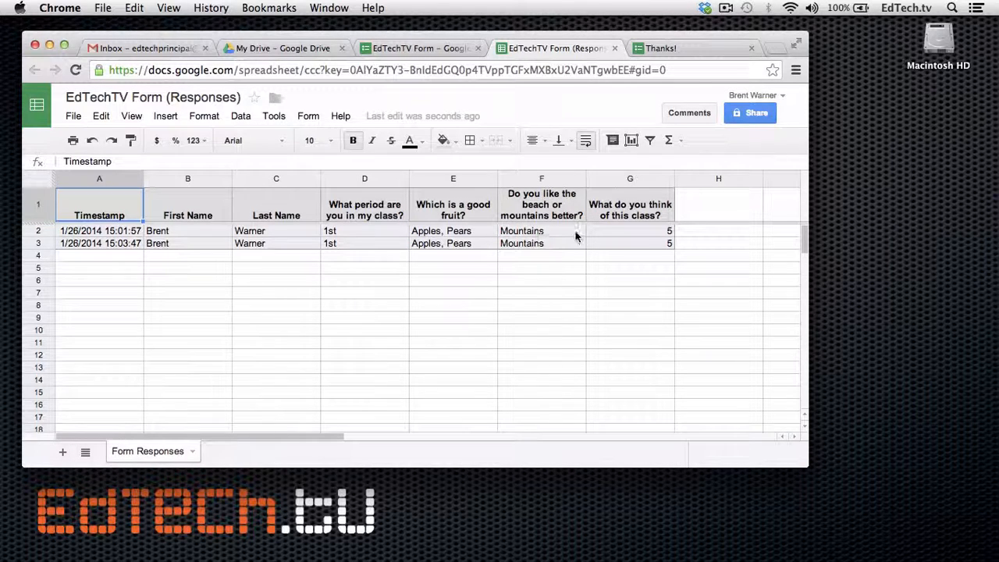
pyautogui.moveTo(615, 280)
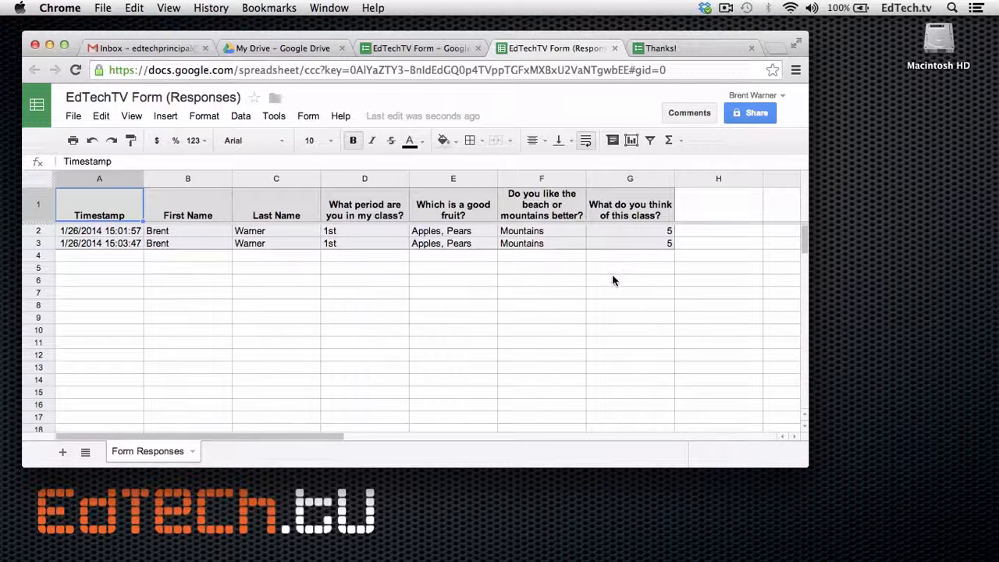
pyautogui.scroll(-3)
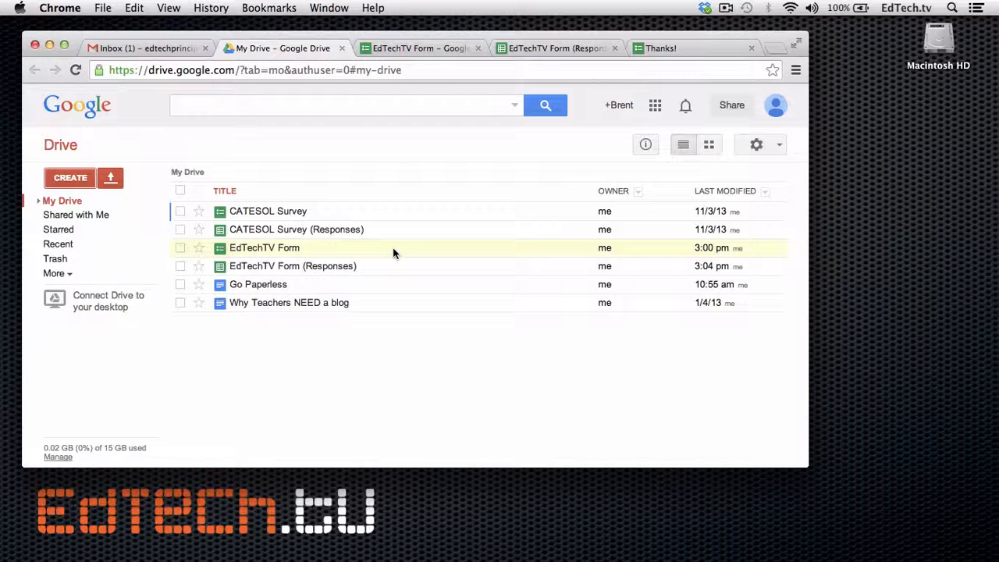
pyautogui.moveTo(335, 252)
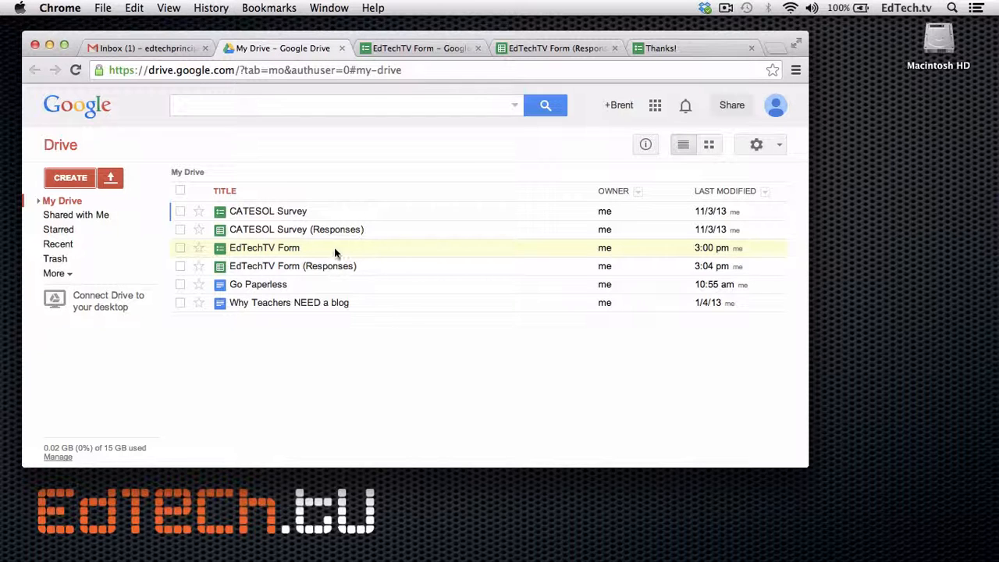
pyautogui.moveTo(288, 252)
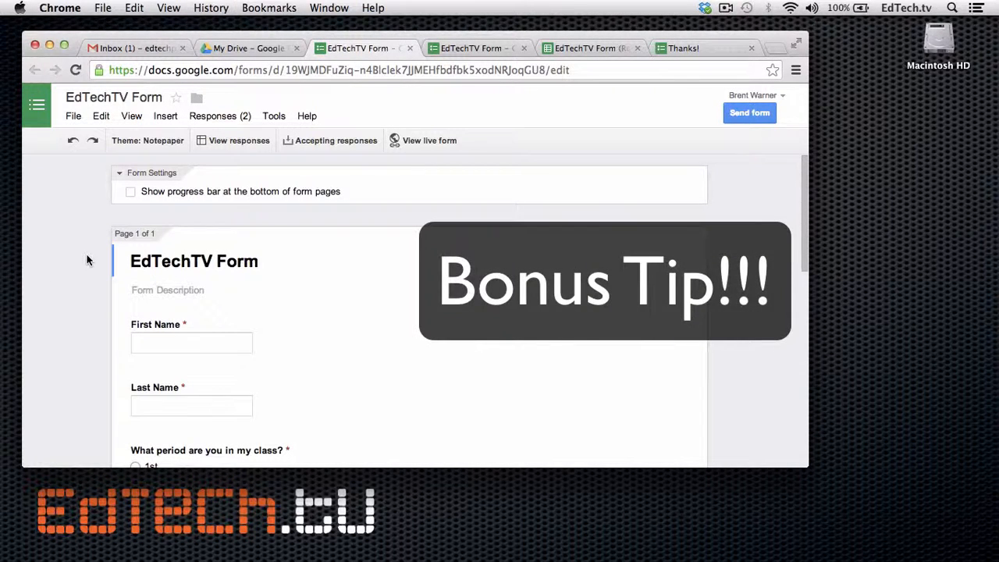
# Email the form, included in the message, to the EdTechPr Gmail address.
pyautogui.scroll(-3)
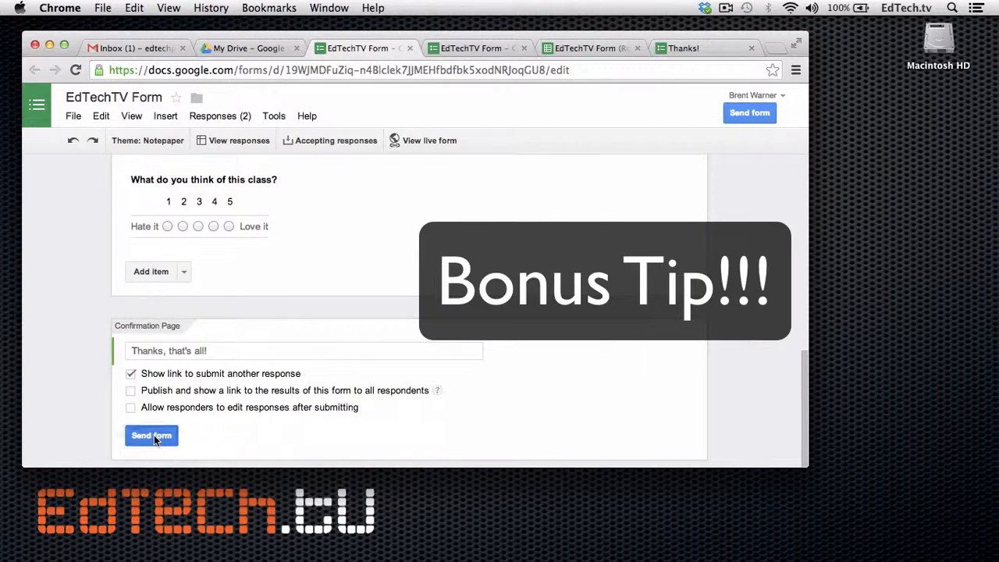
pyautogui.click(151, 435)
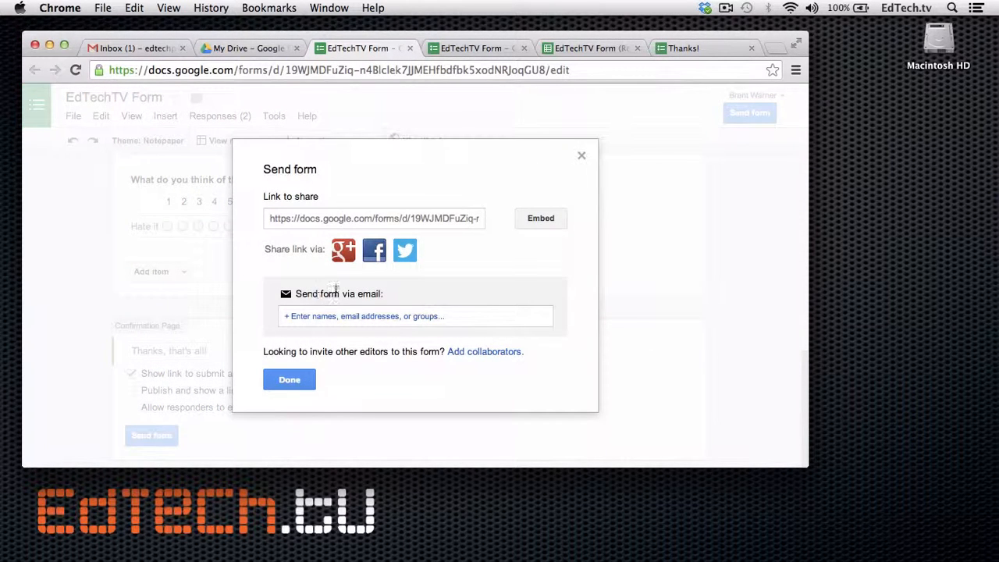
pyautogui.click(441, 316)
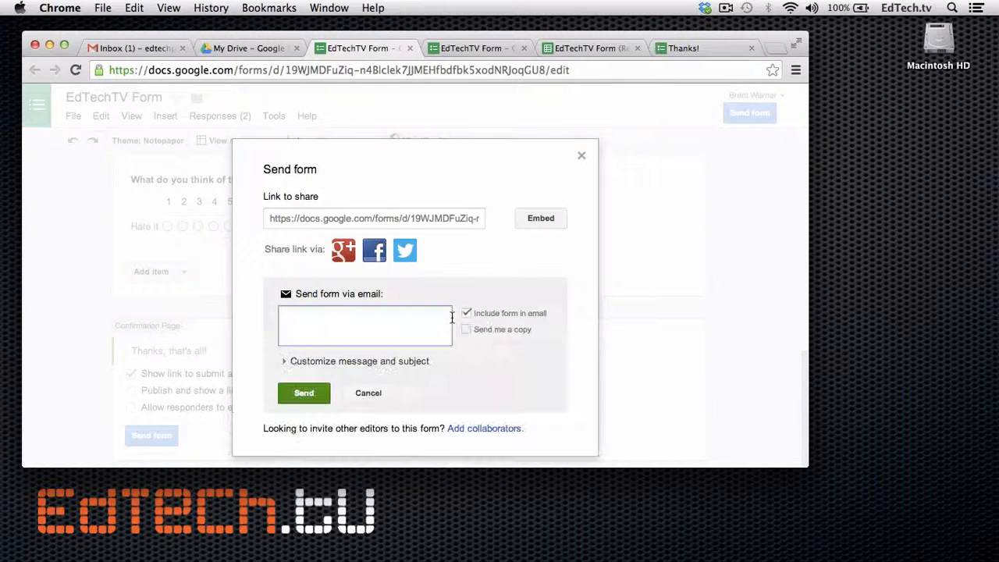
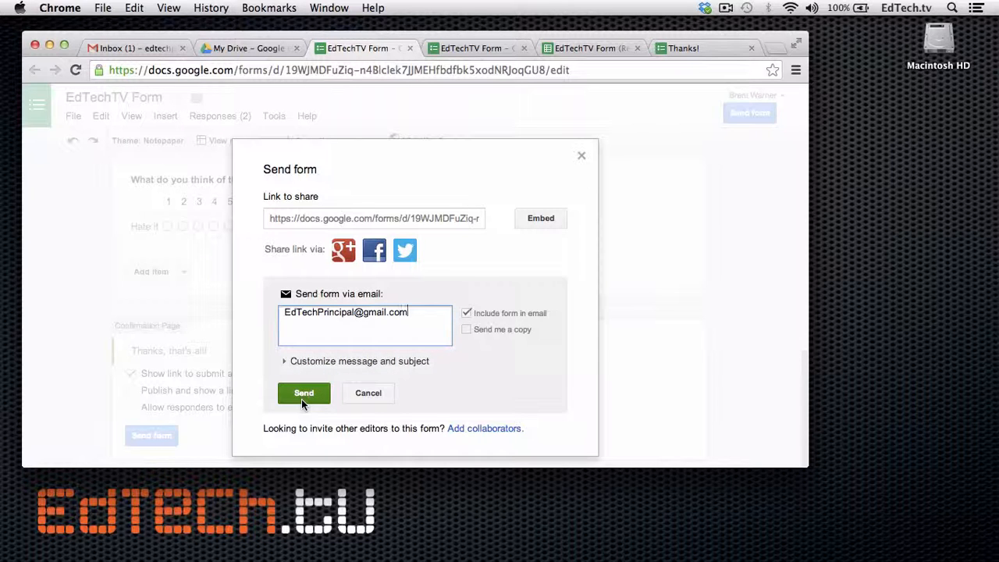
pyautogui.click(304, 393)
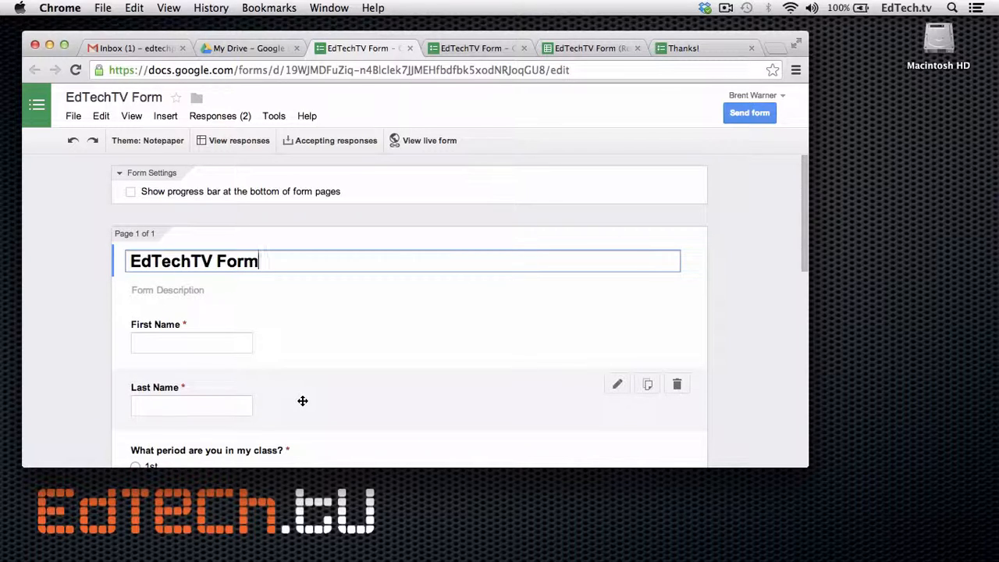
# In Gmail, complete the emailed form (2nd period, Oranges, Beach, rating 4) and submit it.
pyautogui.click(121, 47)
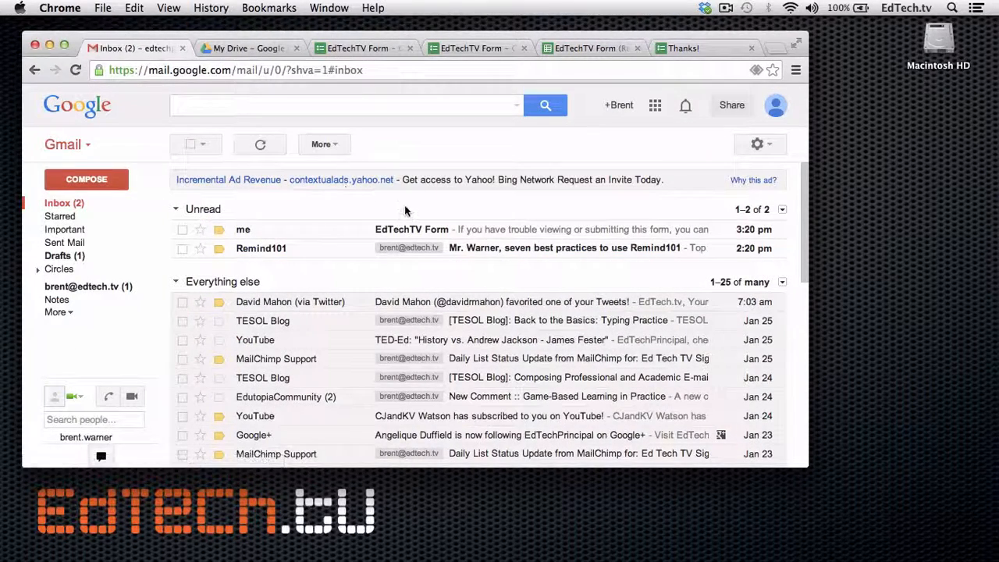
pyautogui.click(412, 229)
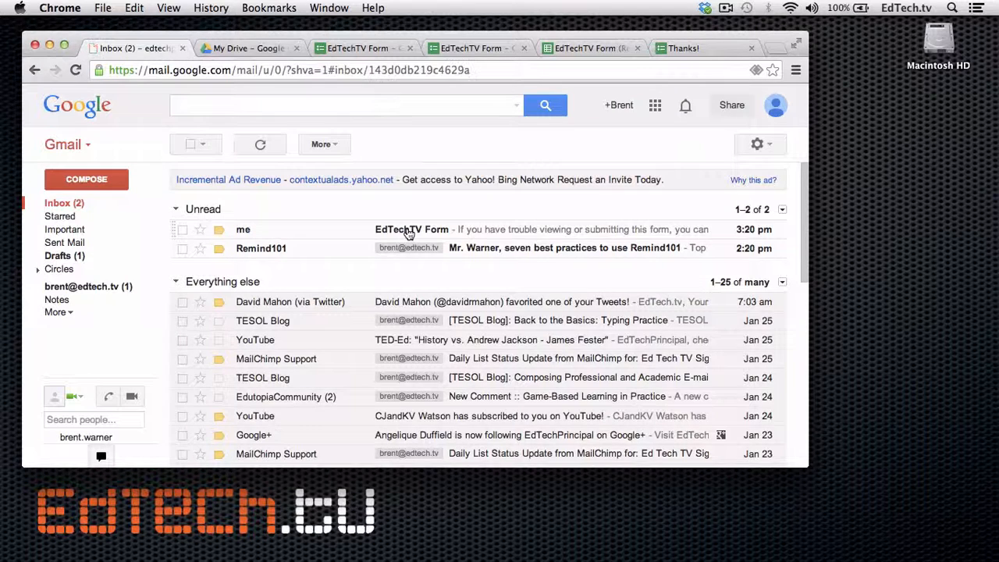
pyautogui.click(412, 229)
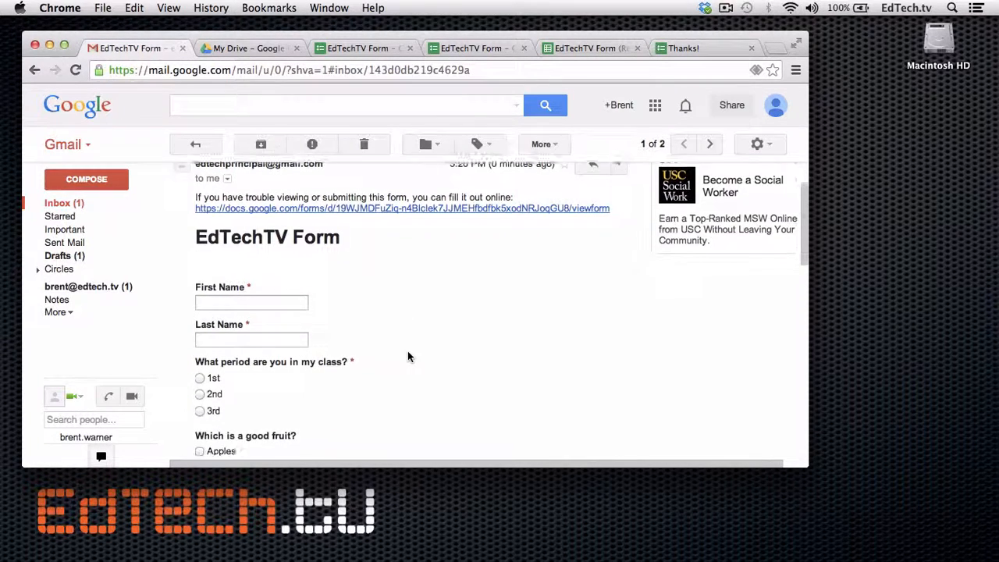
pyautogui.click(251, 257)
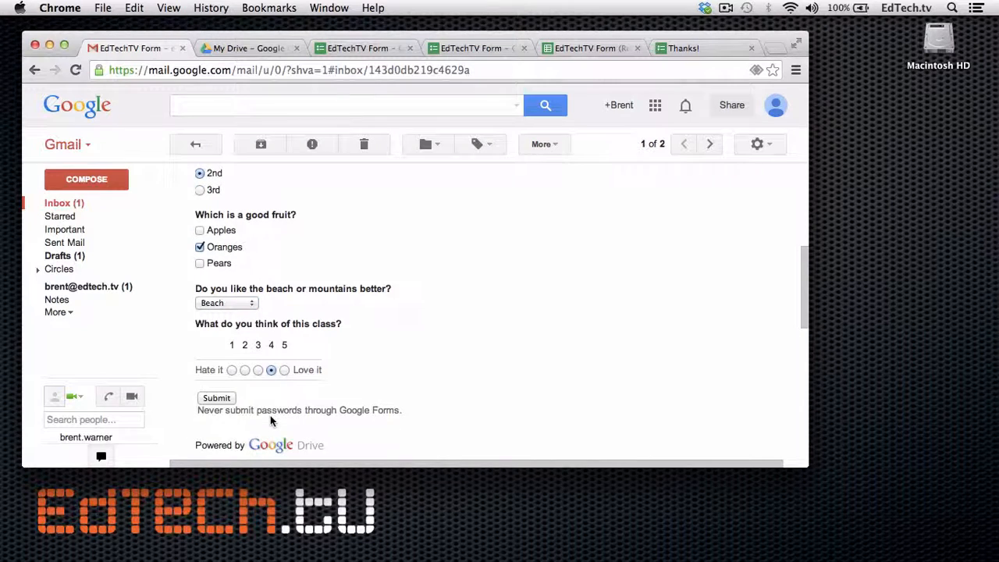
pyautogui.click(216, 398)
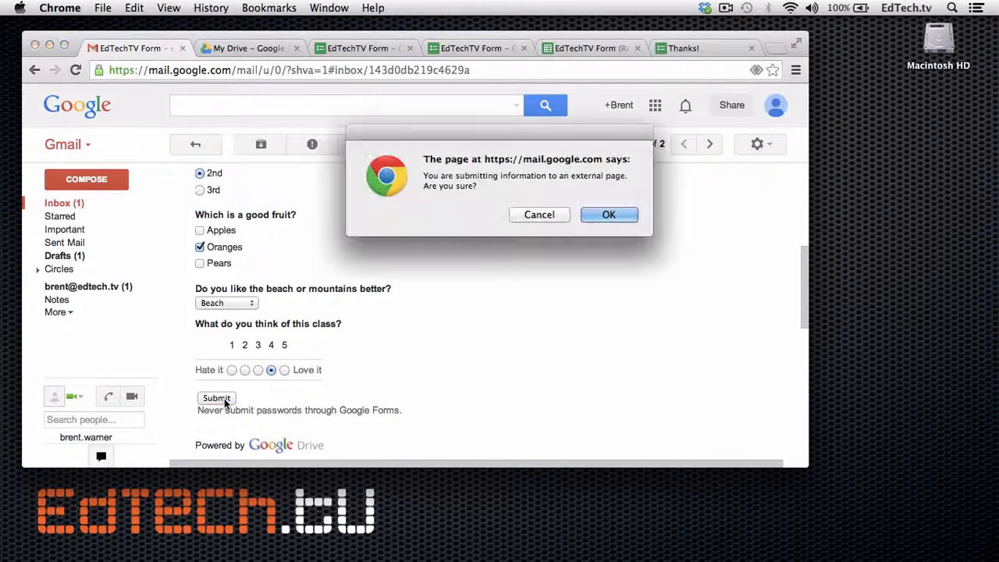
pyautogui.moveTo(606, 216)
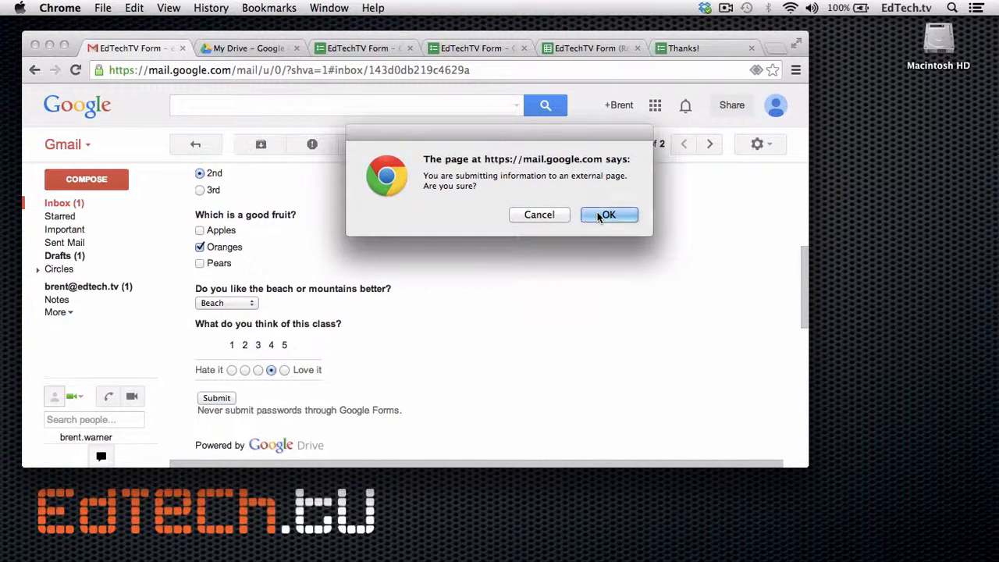
pyautogui.click(609, 215)
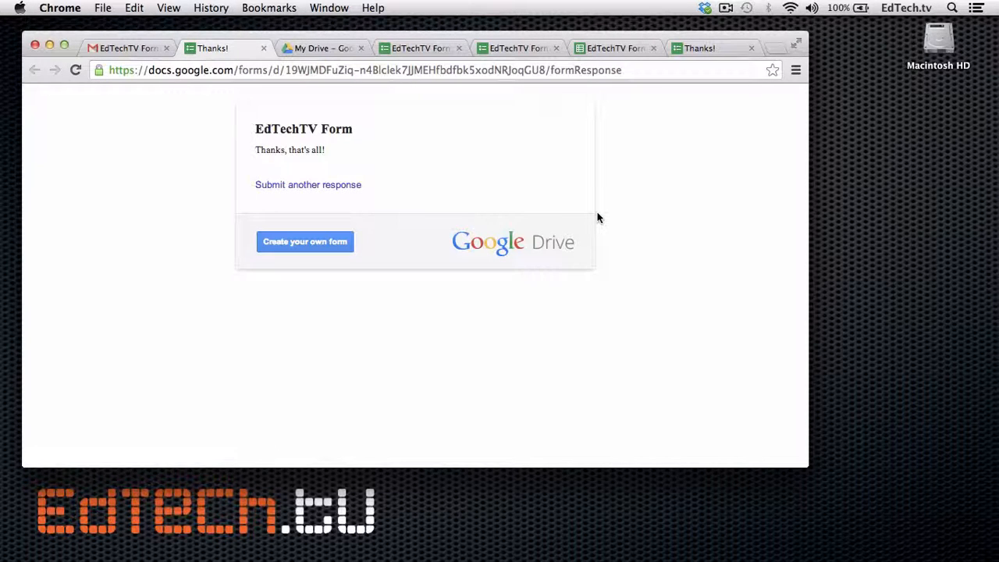
pyautogui.moveTo(440, 161)
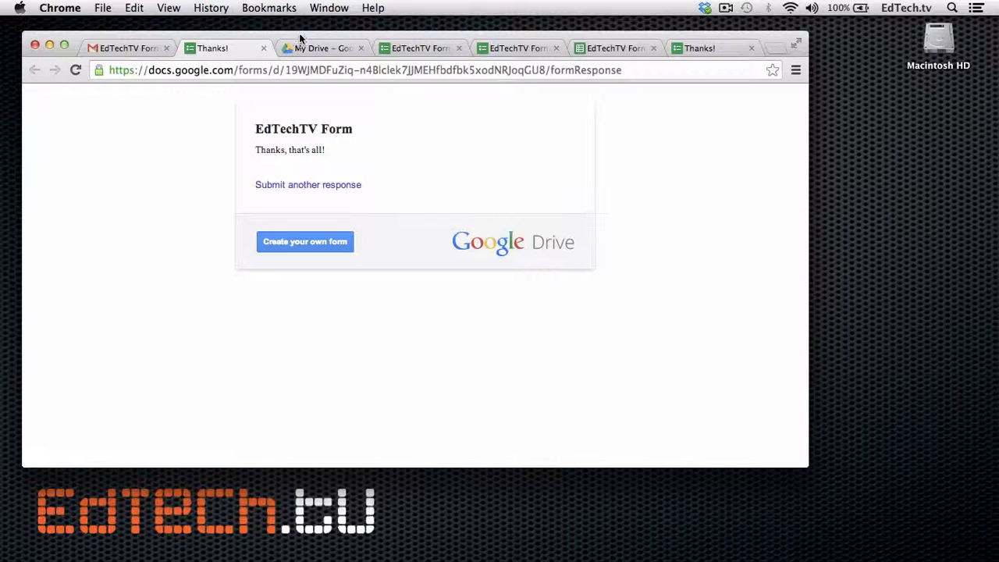
# Check the Responses spreadsheet for the new third row: 2nd, Oranges, Beach, 4.
pyautogui.click(320, 47)
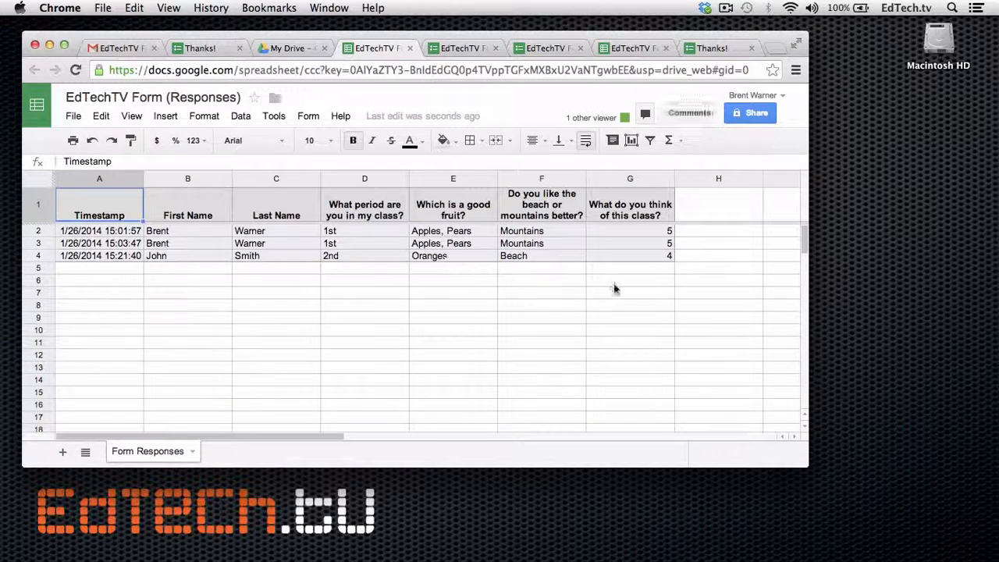
pyautogui.moveTo(631, 303)
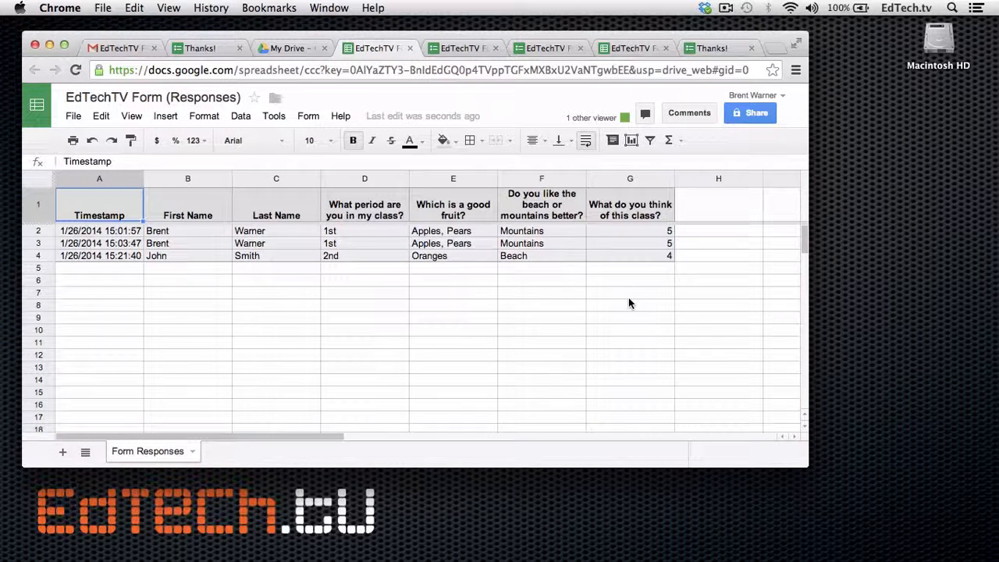